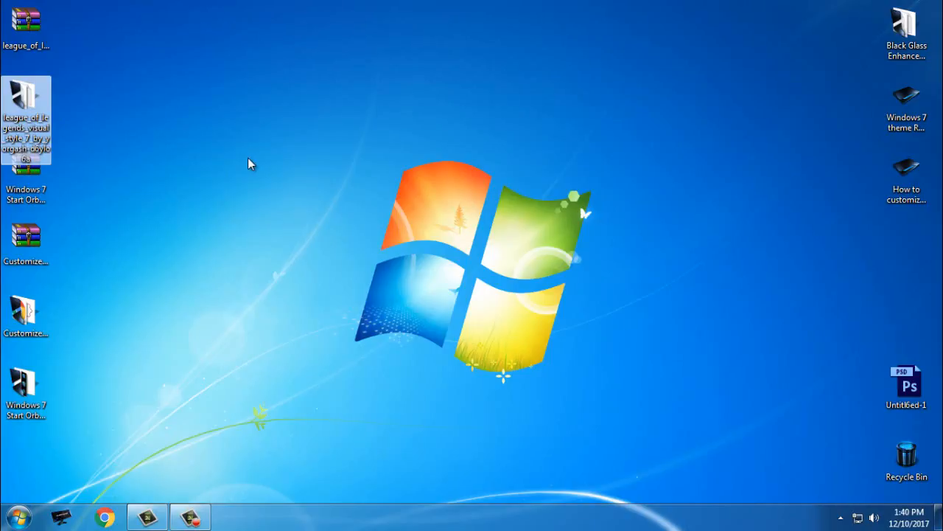
pyautogui.moveTo(104, 183)
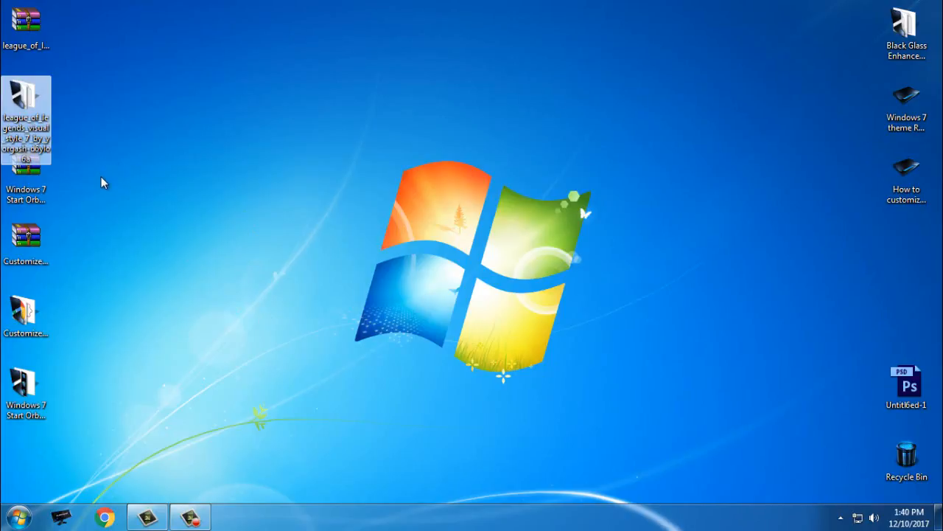
pyautogui.moveTo(185, 201)
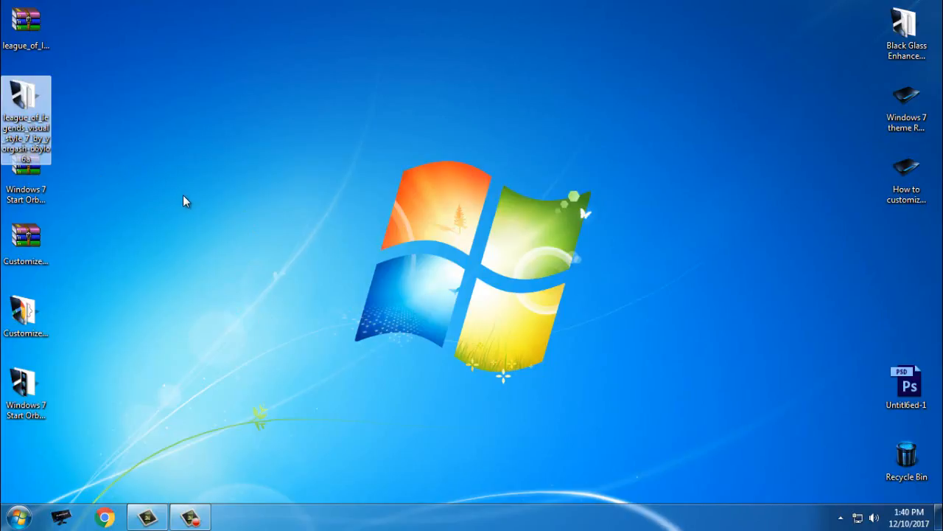
pyautogui.moveTo(99, 230)
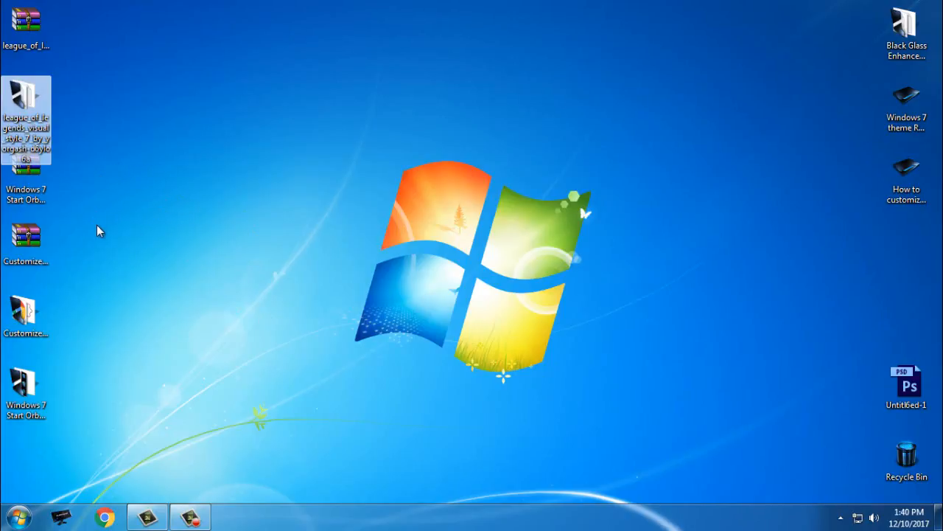
pyautogui.moveTo(198, 267)
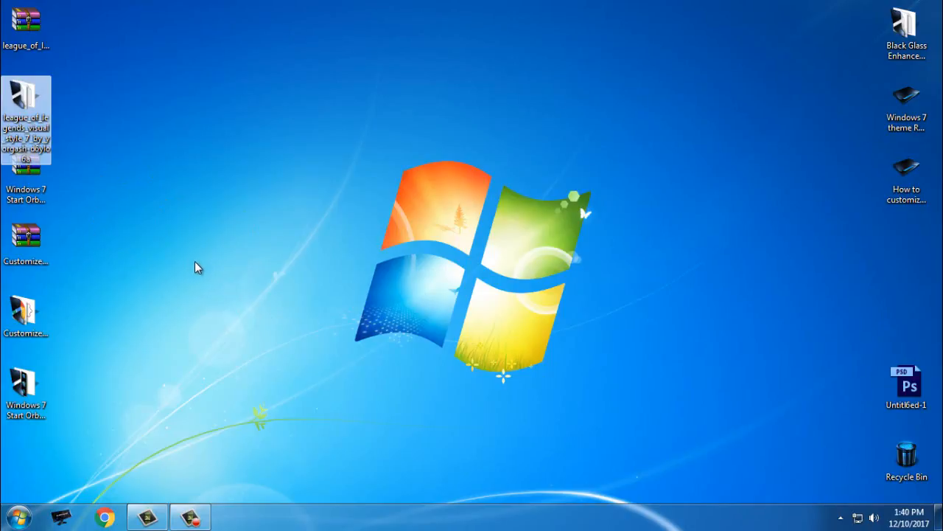
pyautogui.moveTo(201, 269)
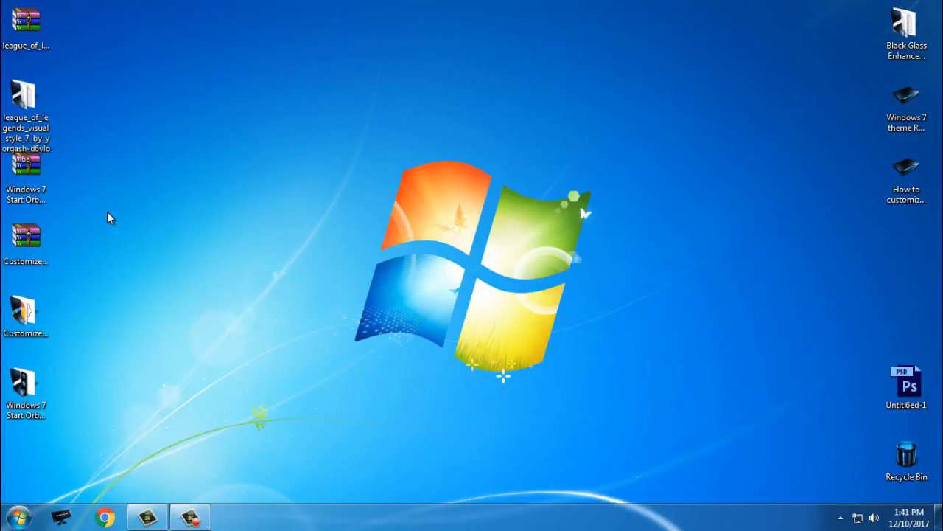
pyautogui.moveTo(103, 204)
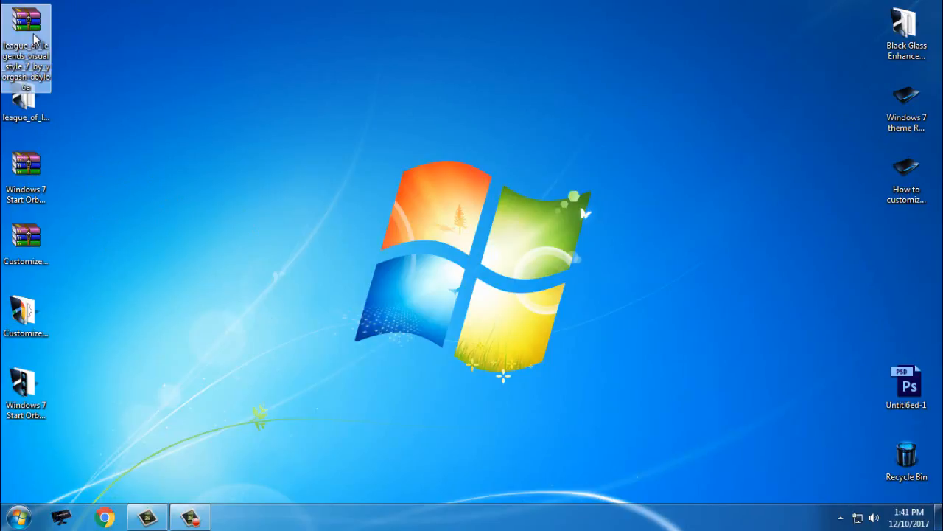
# Maximize the visual style folder, preview the ExplorerFrame images, then open the Fonts folder
pyautogui.rightClick(24, 18)
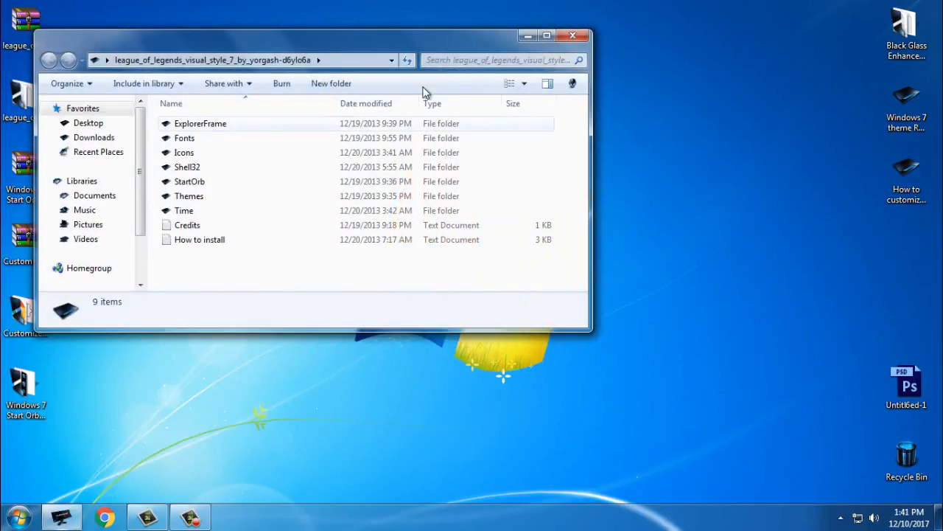
pyautogui.click(543, 35)
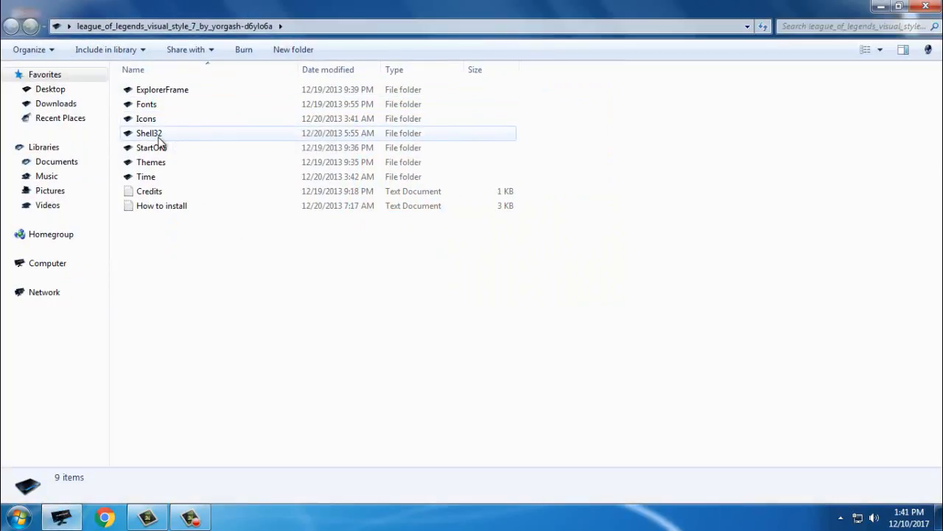
pyautogui.click(162, 89)
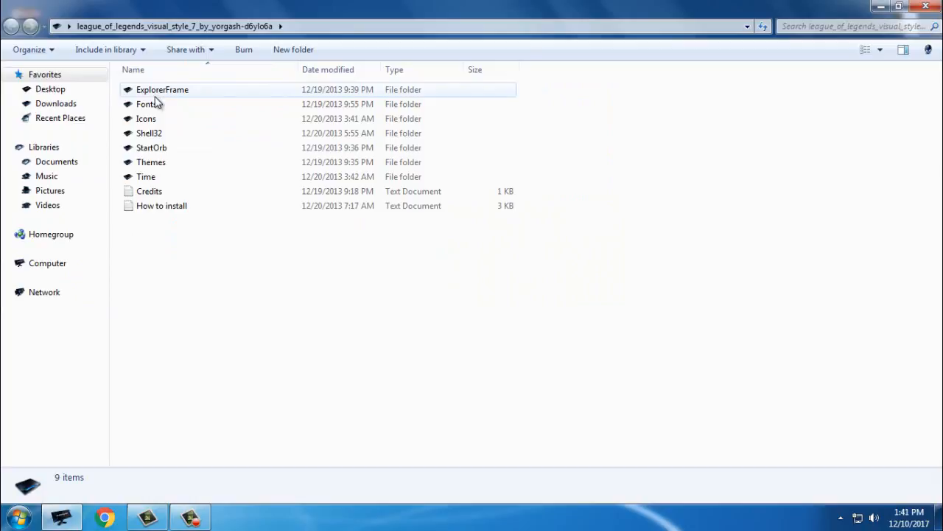
pyautogui.click(151, 147)
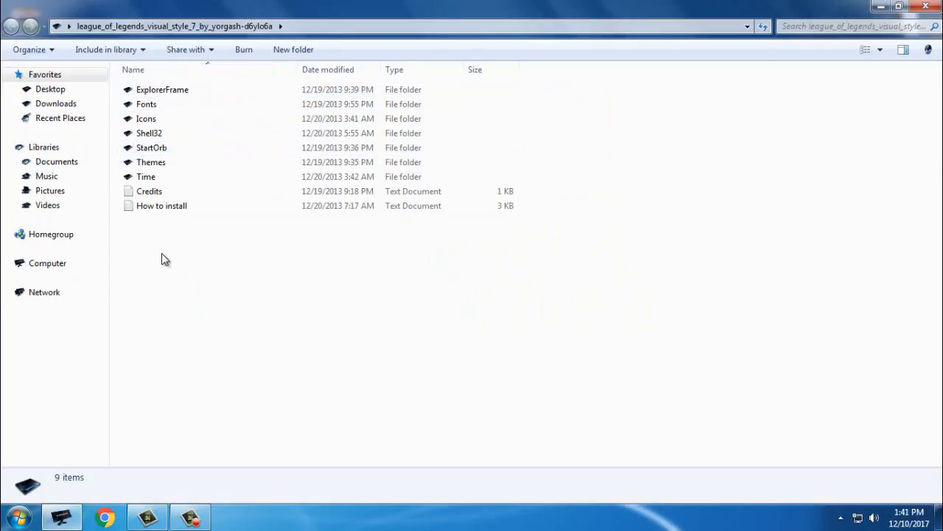
pyautogui.doubleClick(150, 162)
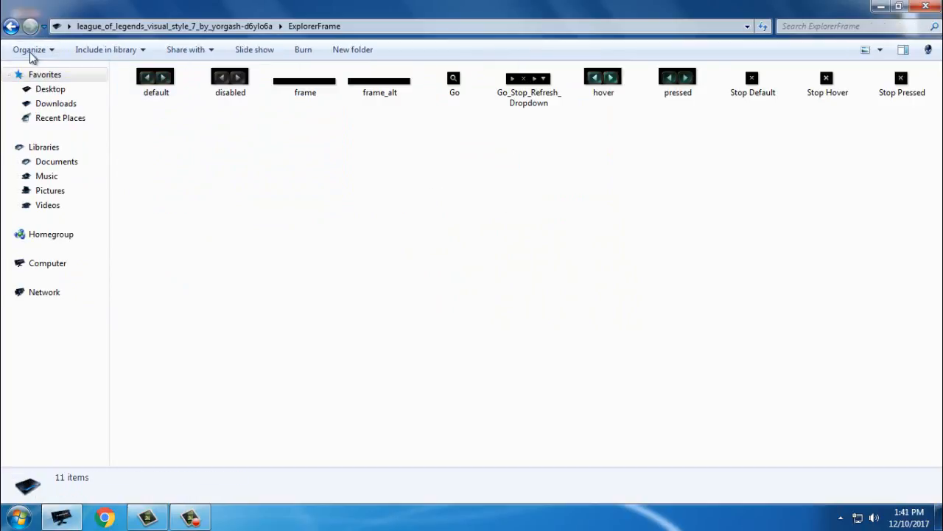
pyautogui.moveTo(15, 20)
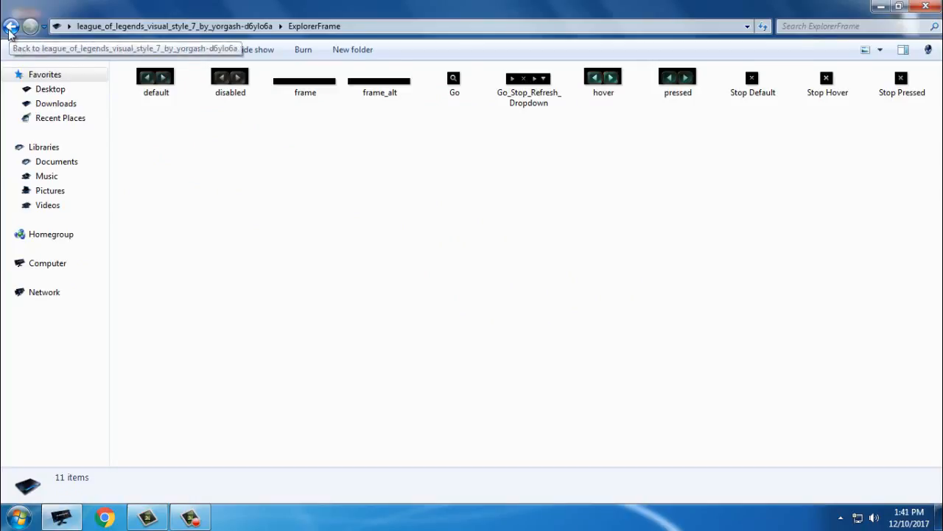
pyautogui.moveTo(171, 133)
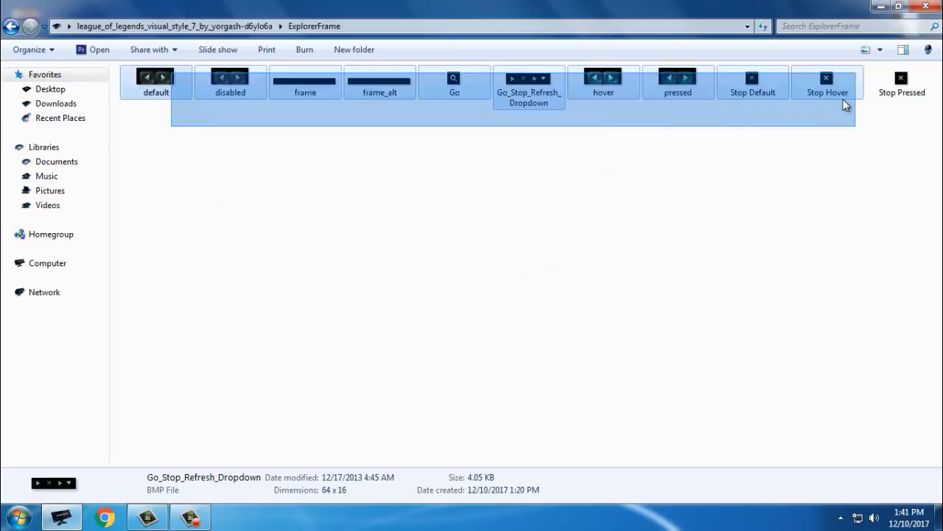
pyautogui.click(12, 25)
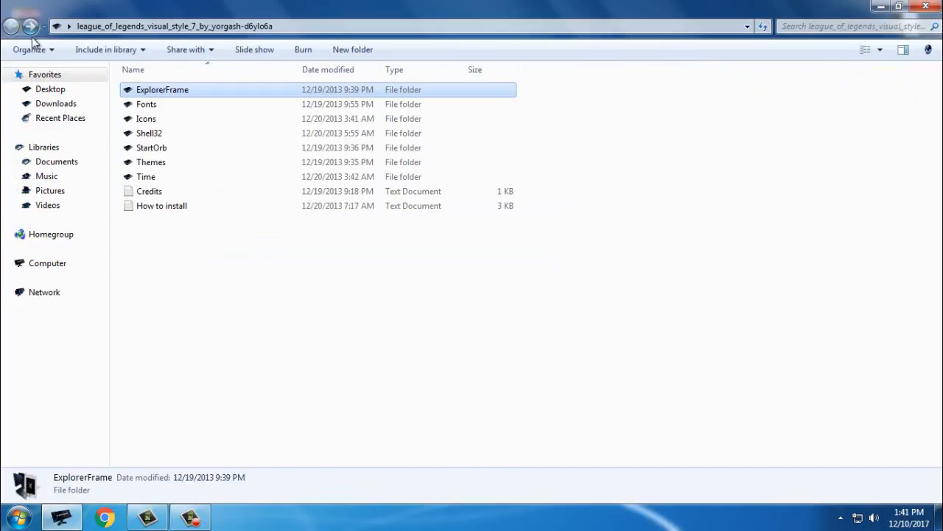
pyautogui.doubleClick(146, 104)
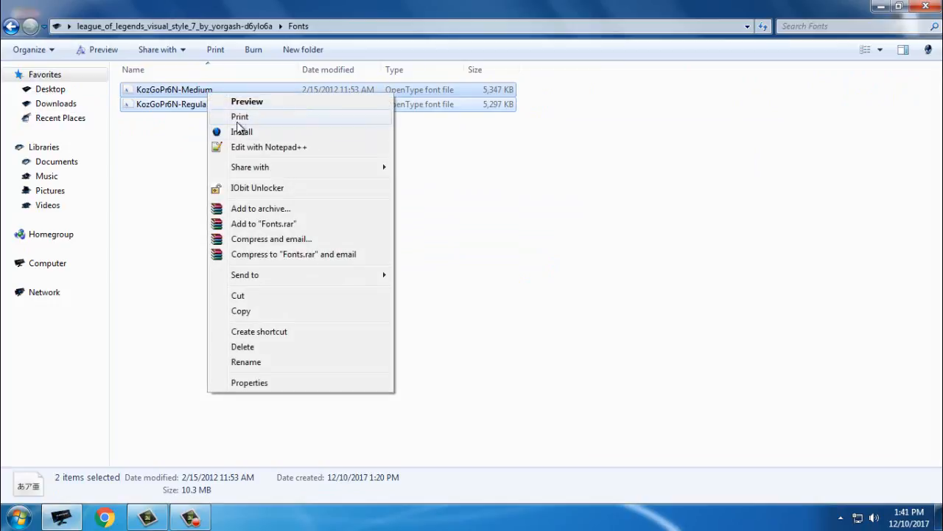
# Install both KozGoPr6N fonts, replacing the copies already on the system
pyautogui.click(242, 131)
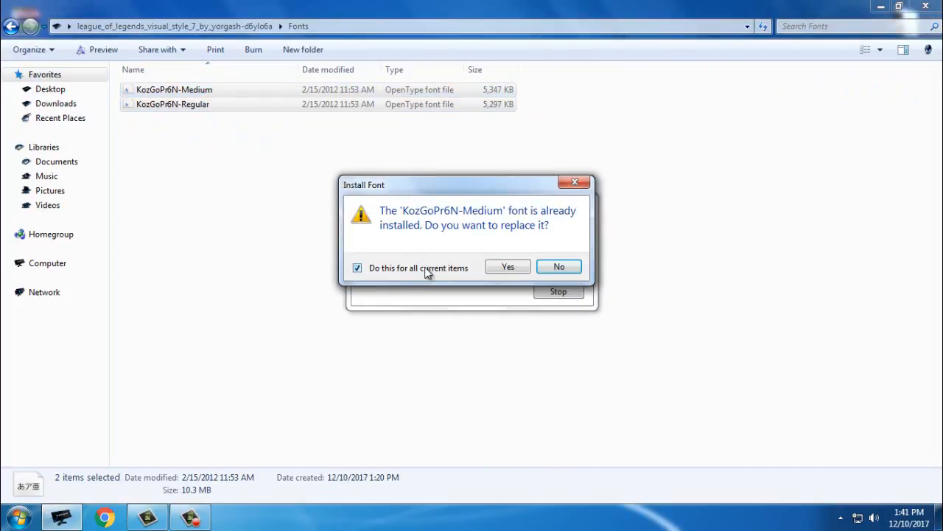
pyautogui.click(508, 267)
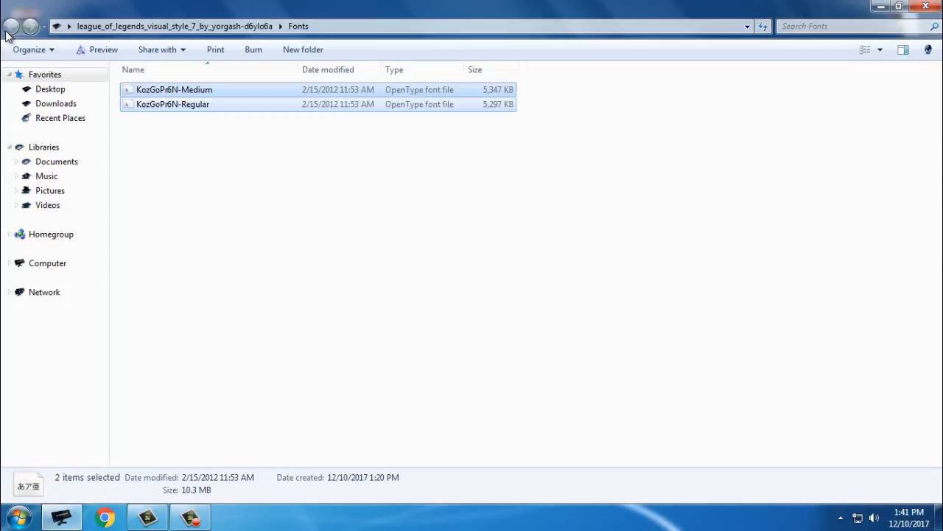
pyautogui.click(13, 22)
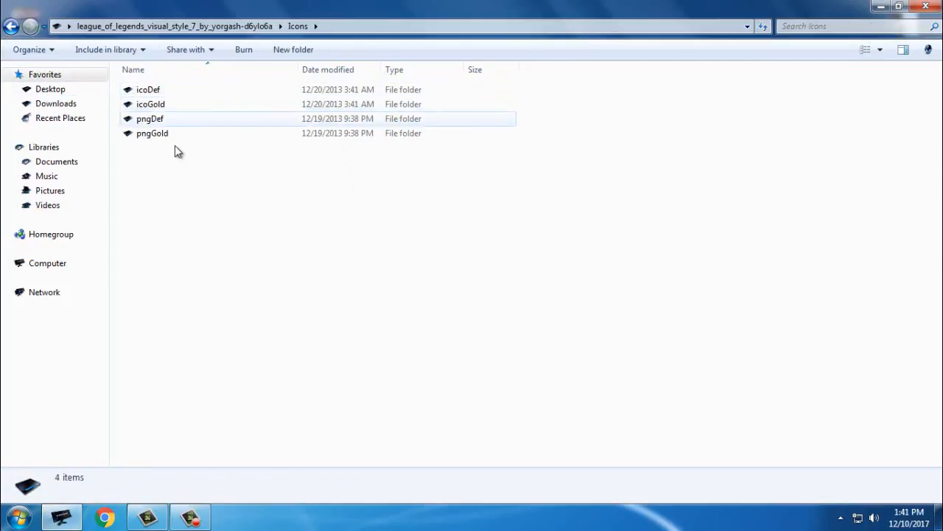
# Preview the pngDef and pngGold icon sets and the StartOrb images
pyautogui.doubleClick(150, 119)
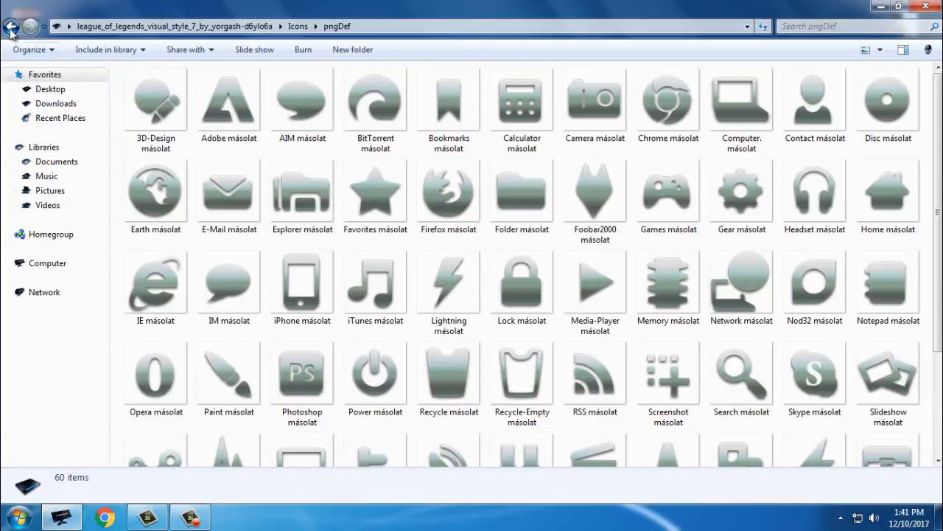
pyautogui.click(11, 24)
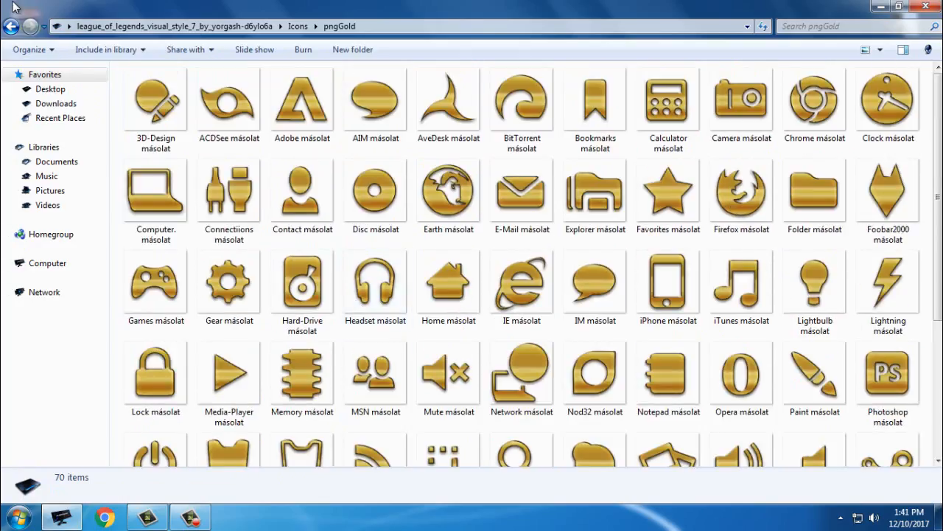
pyautogui.click(13, 28)
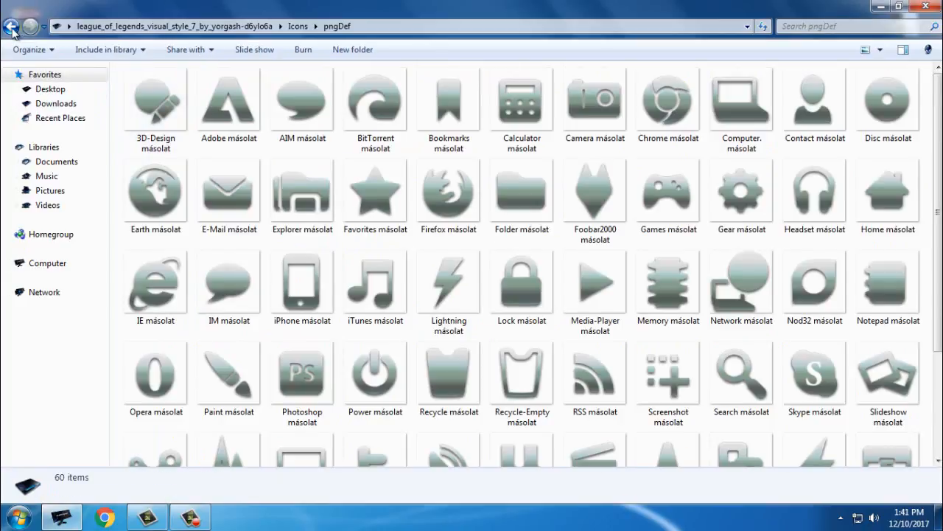
pyautogui.click(12, 25)
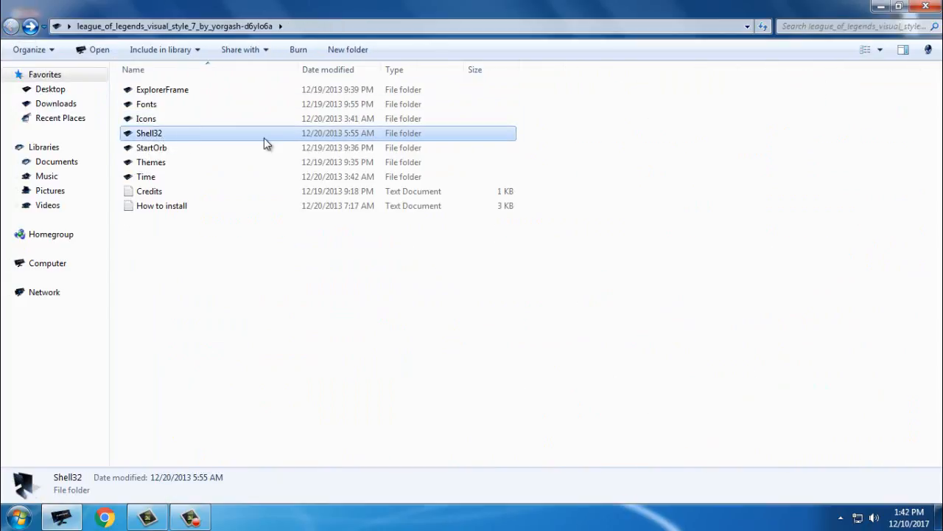
pyautogui.moveTo(151, 149)
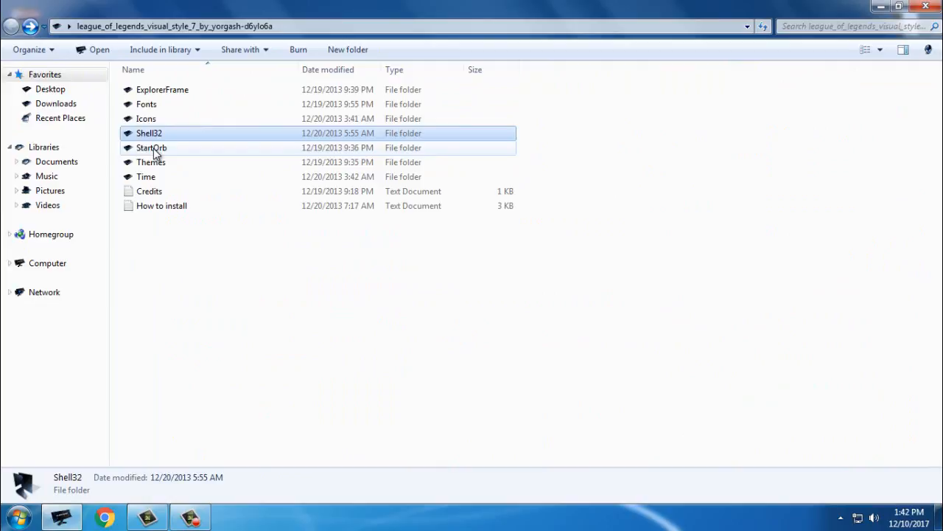
pyautogui.doubleClick(151, 147)
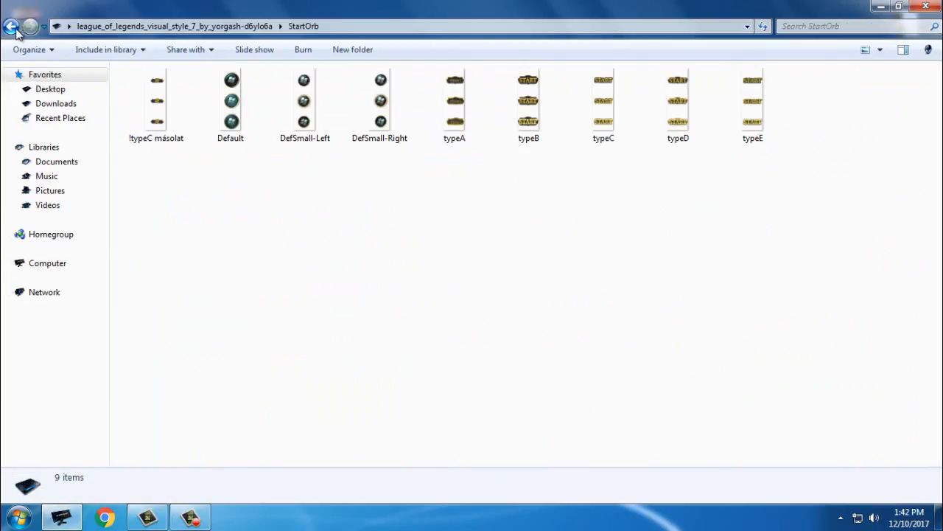
pyautogui.click(12, 30)
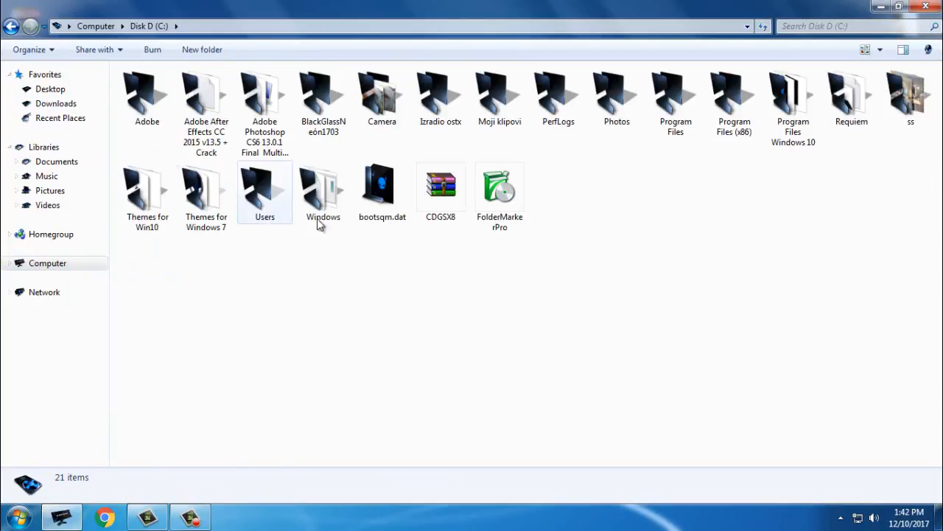
# Open the Windows folder on the system drive to reach Resources\Themes
pyautogui.doubleClick(322, 183)
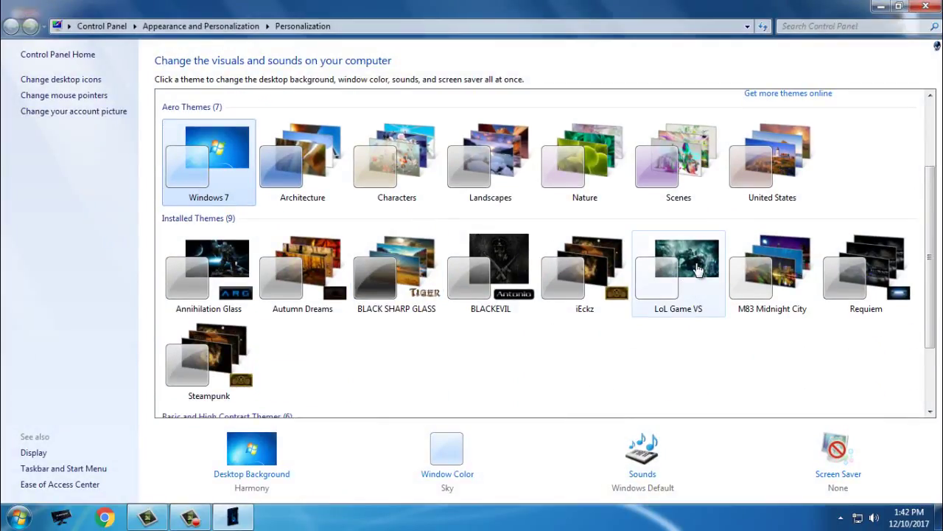
# Apply the LoL Game VS theme and open the Start menu
pyautogui.click(678, 265)
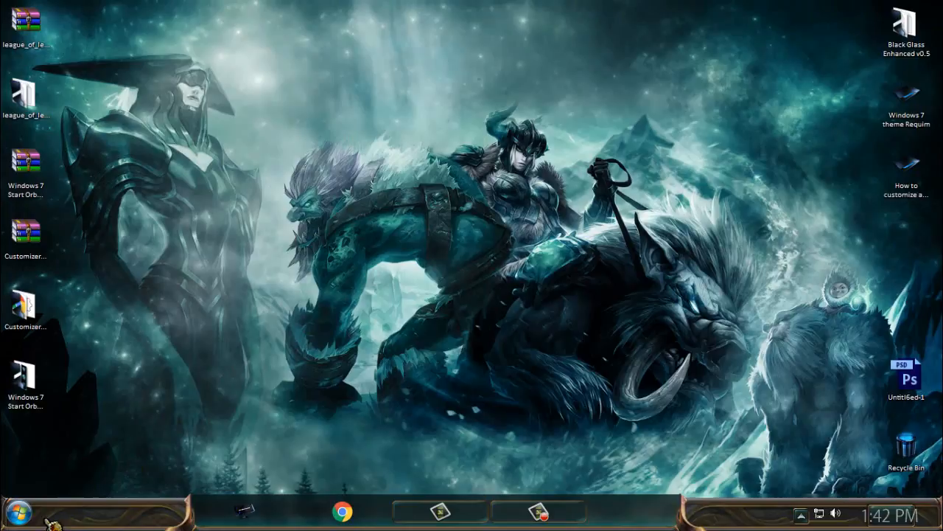
pyautogui.moveTo(316, 171)
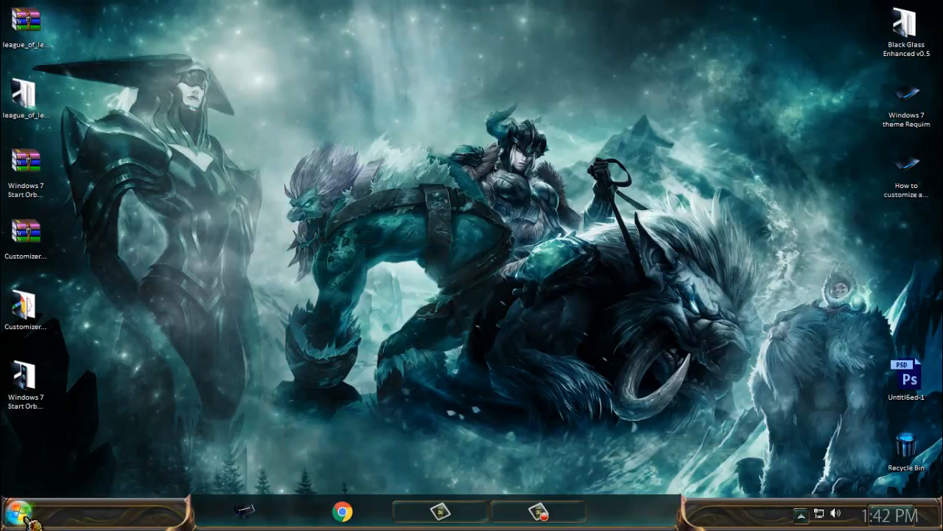
pyautogui.click(30, 514)
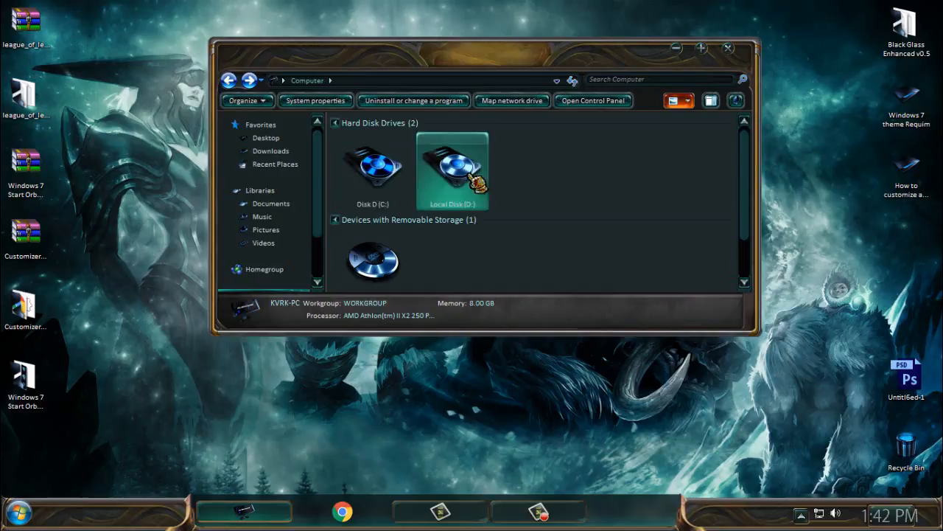
# Maximize the Computer window and show the drives as bigger icons
pyautogui.click(376, 166)
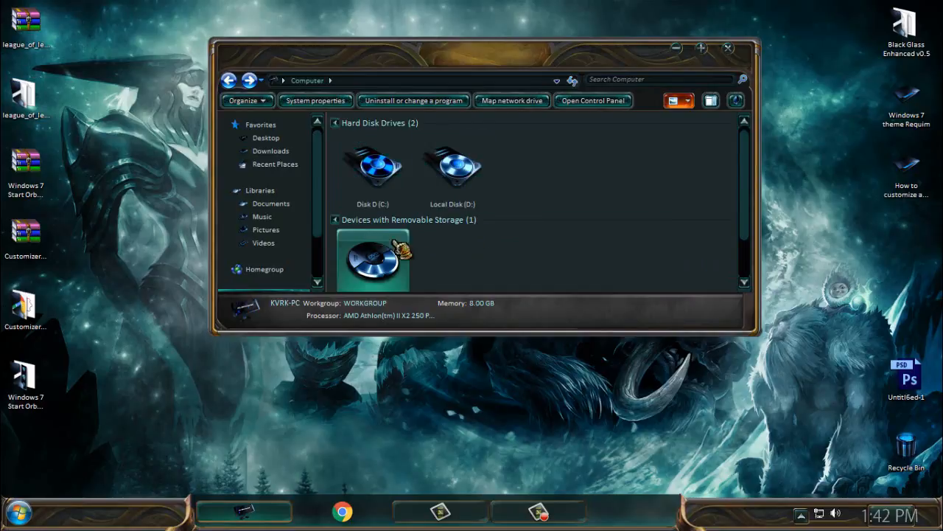
pyautogui.moveTo(706, 46)
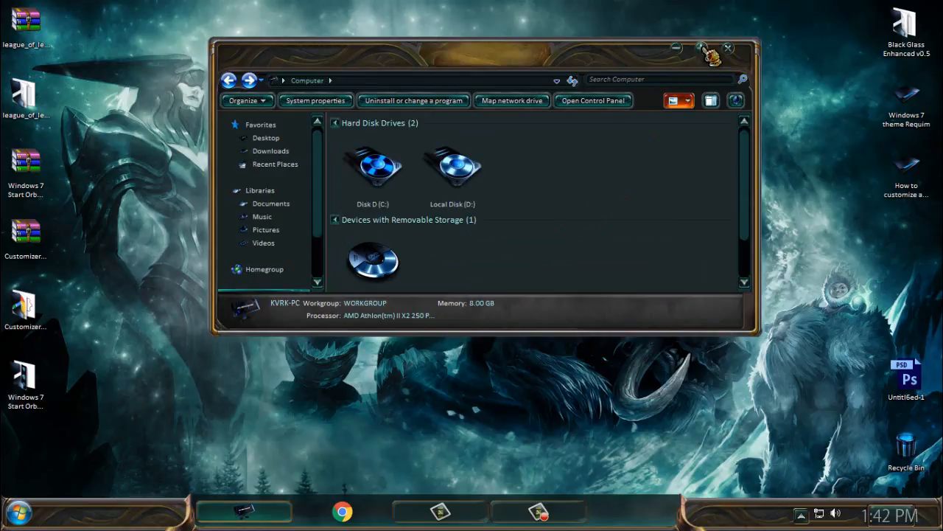
pyautogui.click(454, 166)
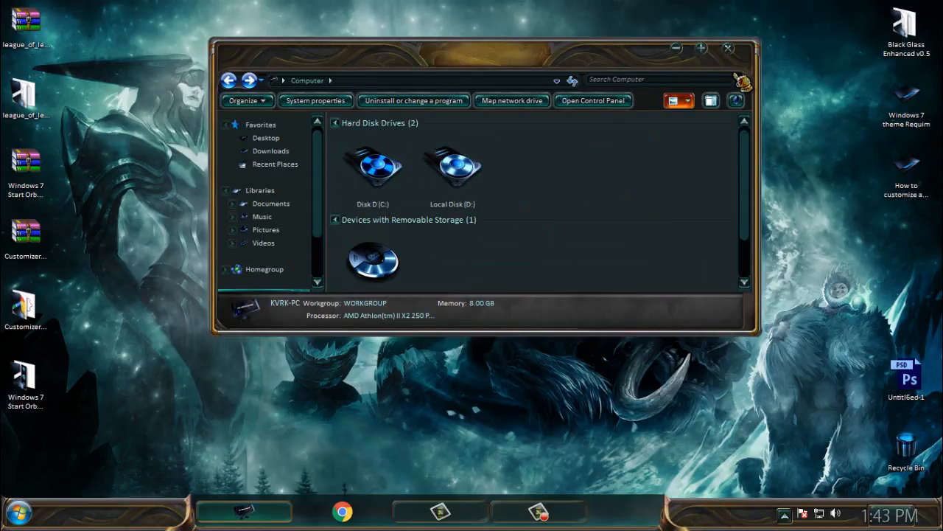
pyautogui.click(701, 48)
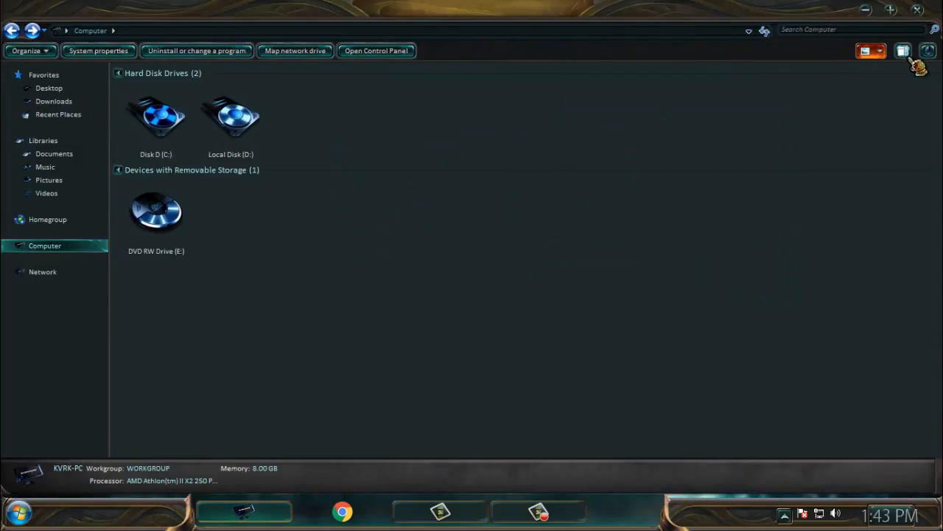
pyautogui.click(880, 51)
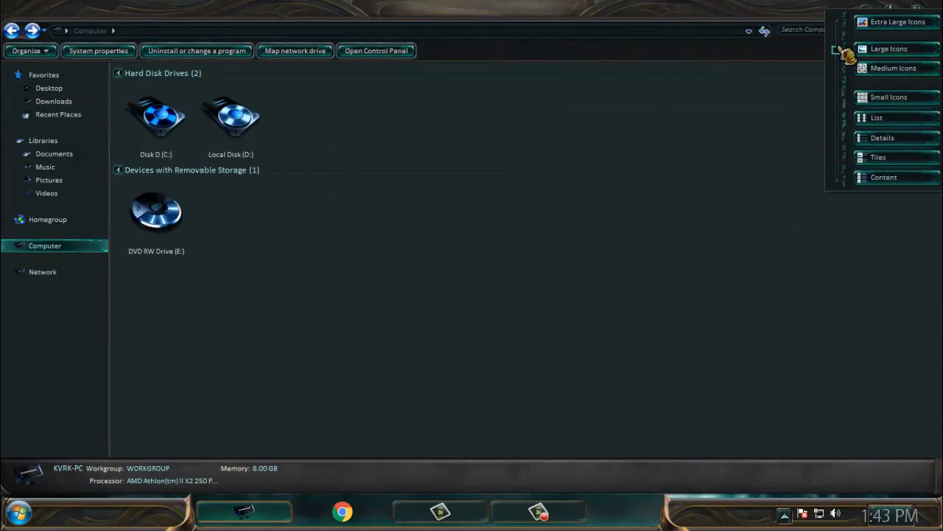
pyautogui.click(894, 48)
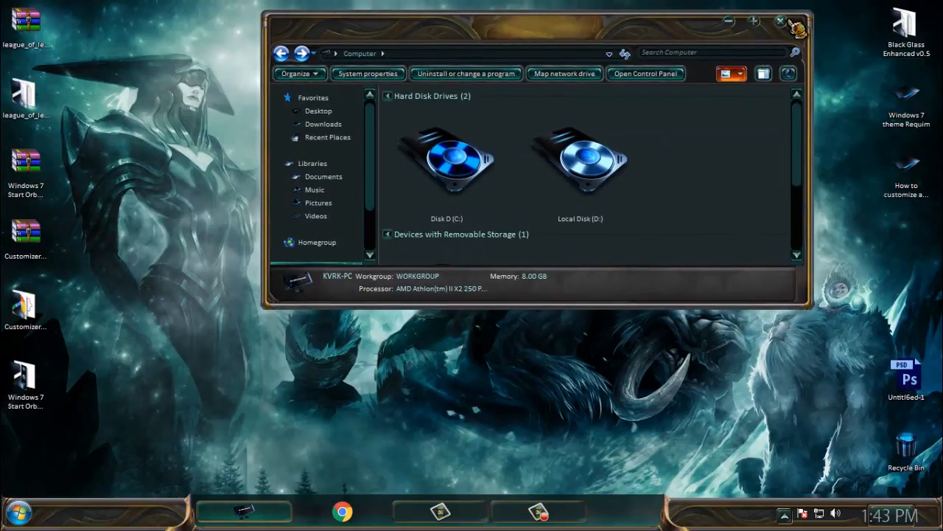
# Close Computer, browse Disk D (C:) in a new Explorer window, then close it
pyautogui.click(782, 20)
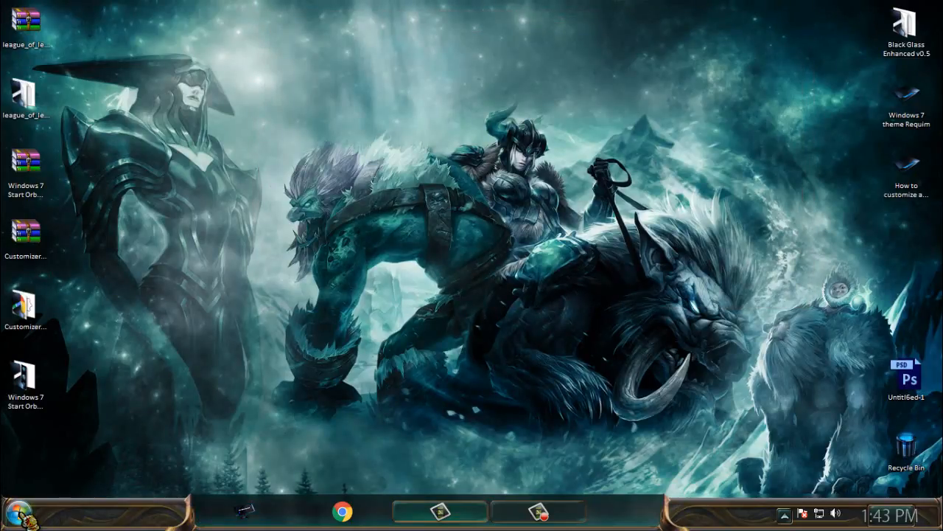
pyautogui.click(18, 515)
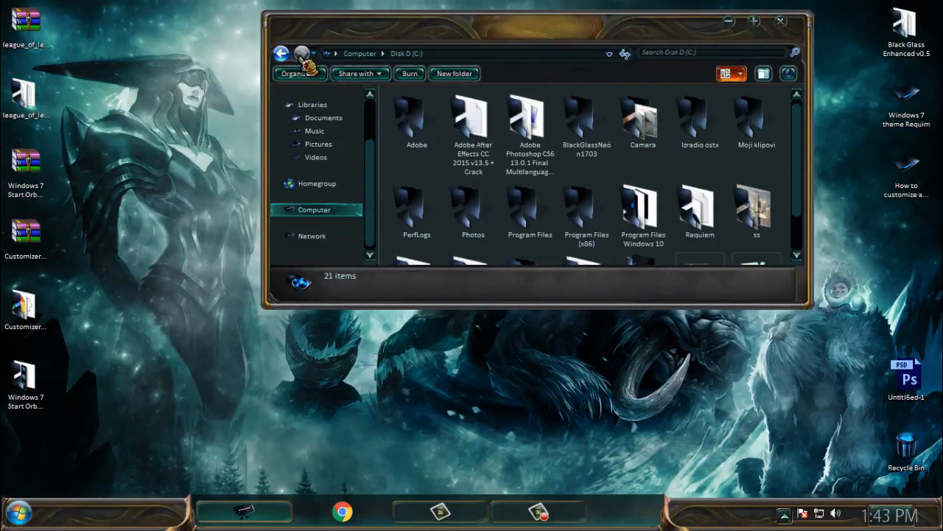
pyautogui.click(780, 18)
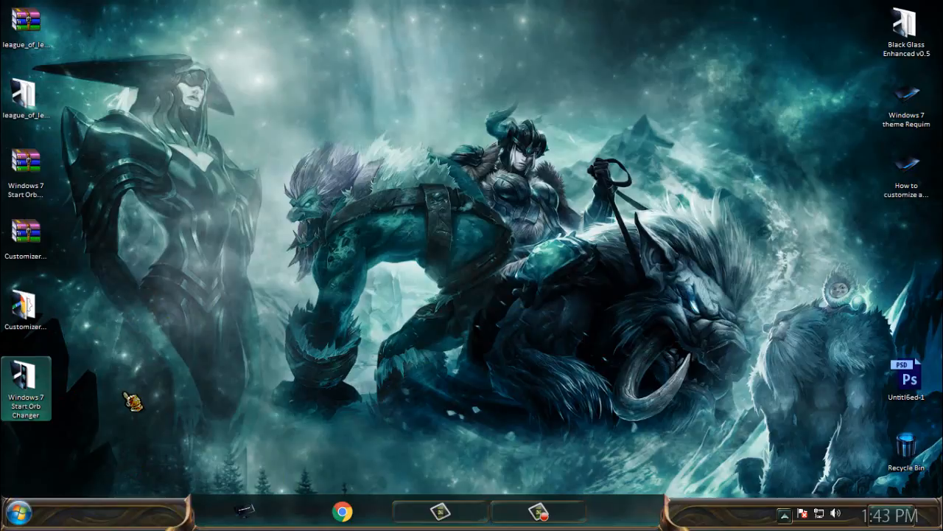
# Launch Start Orb Changer v5 and apply the StartOrb folder's Default orb image
pyautogui.doubleClick(26, 374)
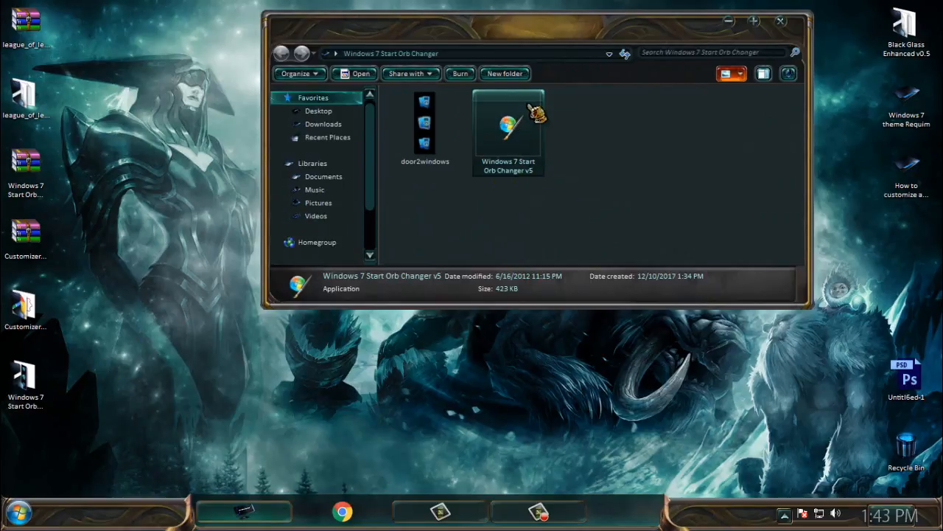
pyautogui.moveTo(642, 199)
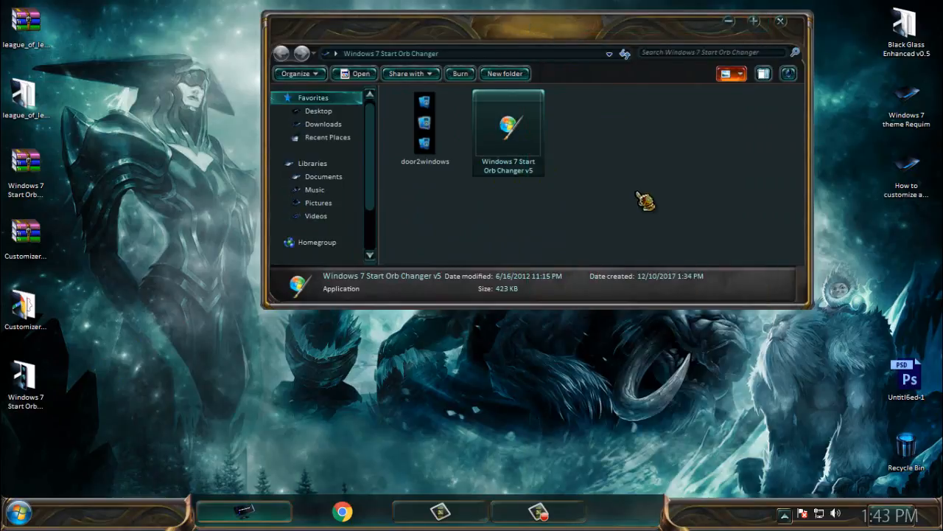
pyautogui.doubleClick(508, 126)
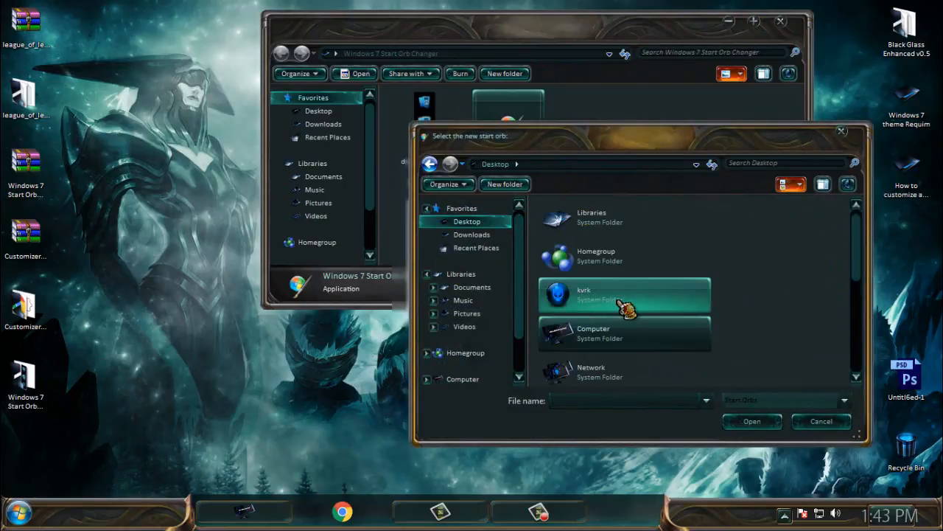
pyautogui.scroll(-3)
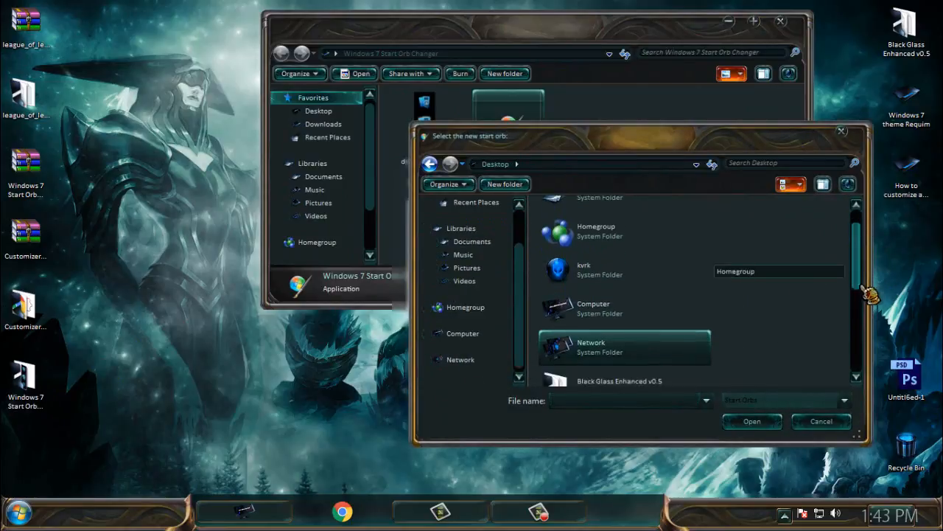
pyautogui.scroll(-3)
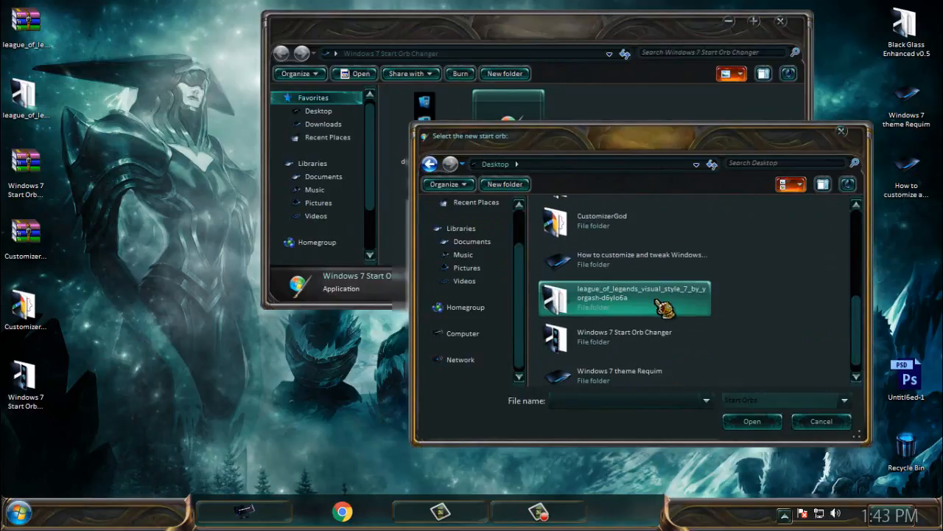
pyautogui.doubleClick(624, 297)
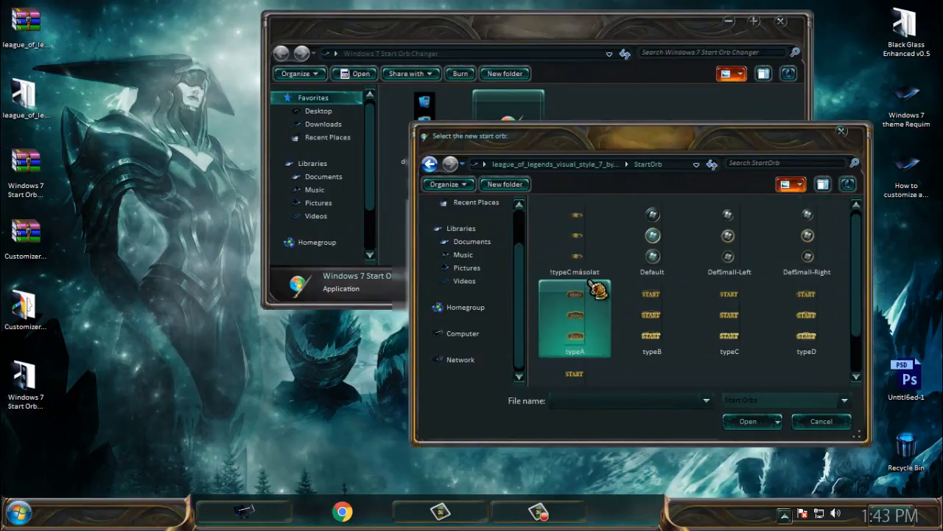
pyautogui.click(728, 236)
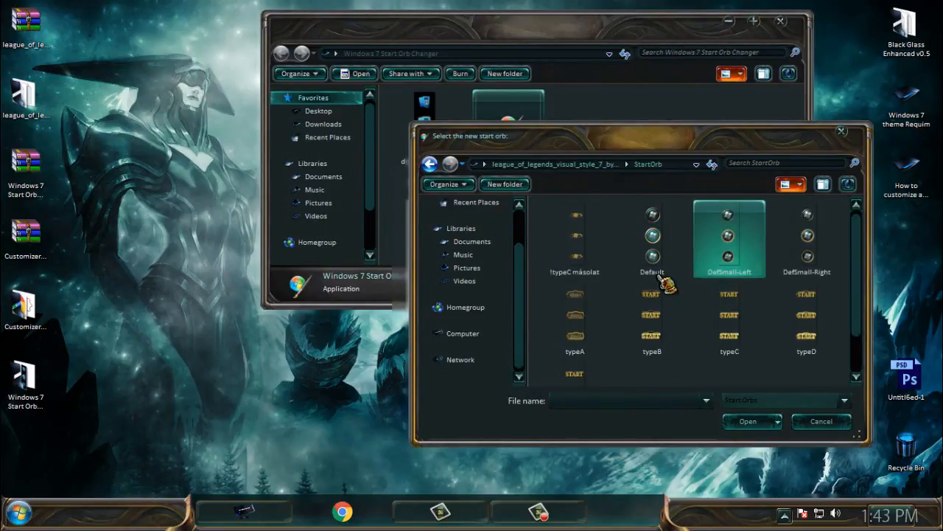
pyautogui.click(651, 236)
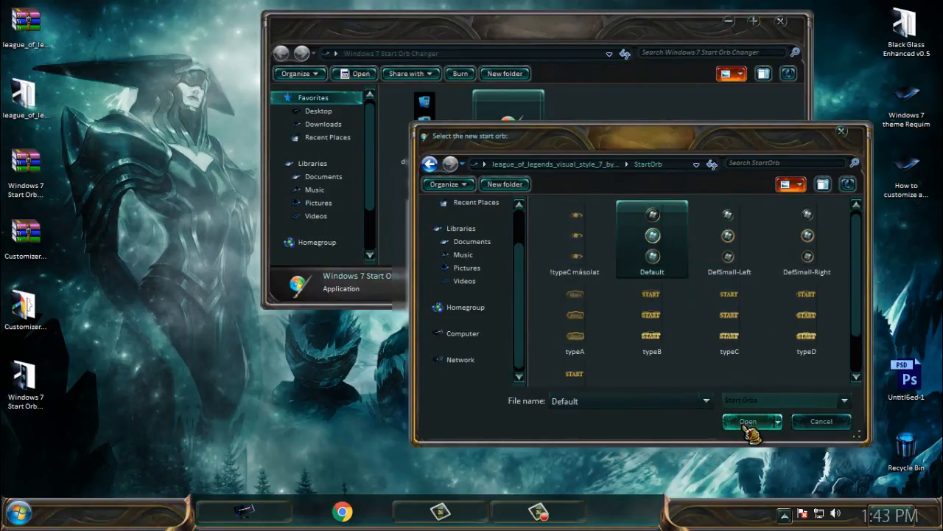
pyautogui.click(747, 421)
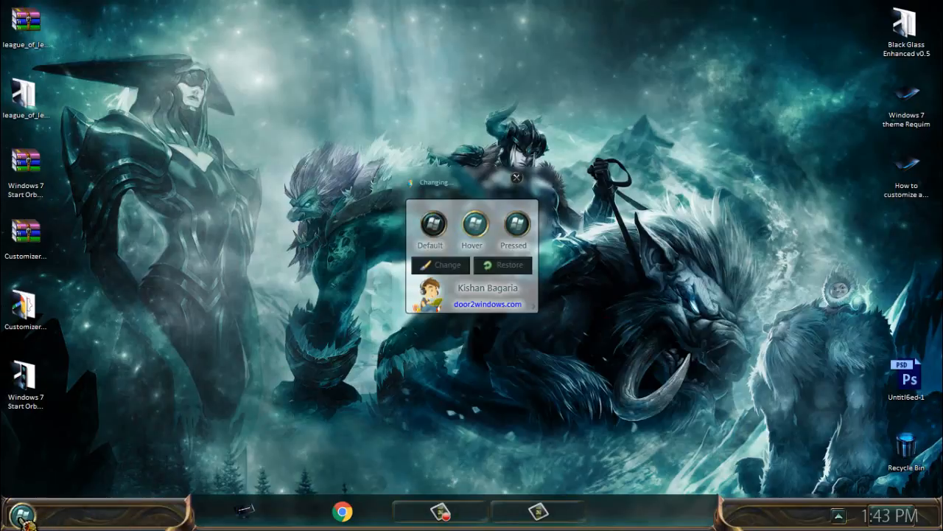
pyautogui.click(30, 524)
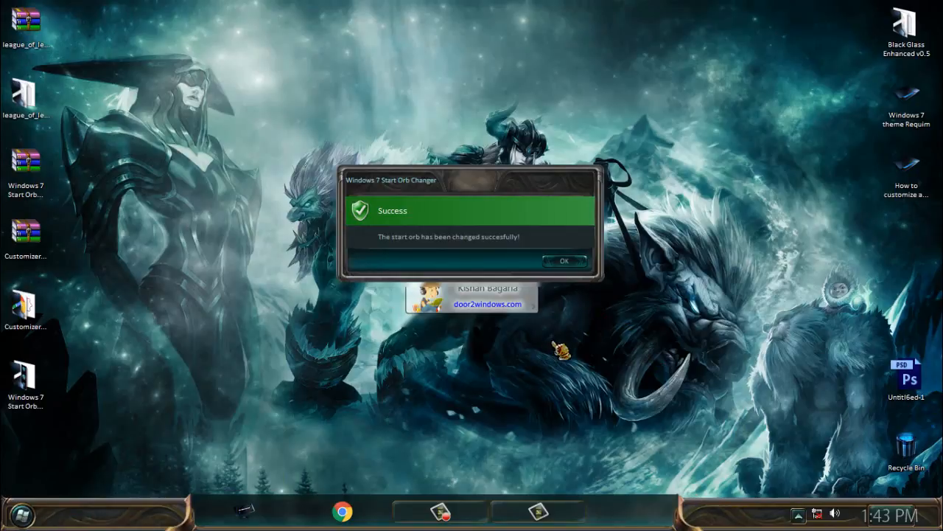
pyautogui.click(564, 262)
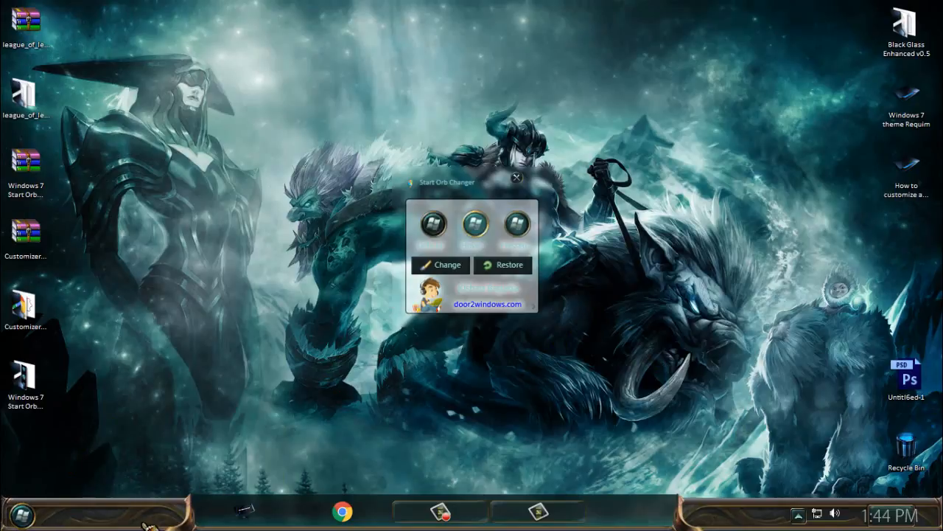
pyautogui.moveTo(720, 157)
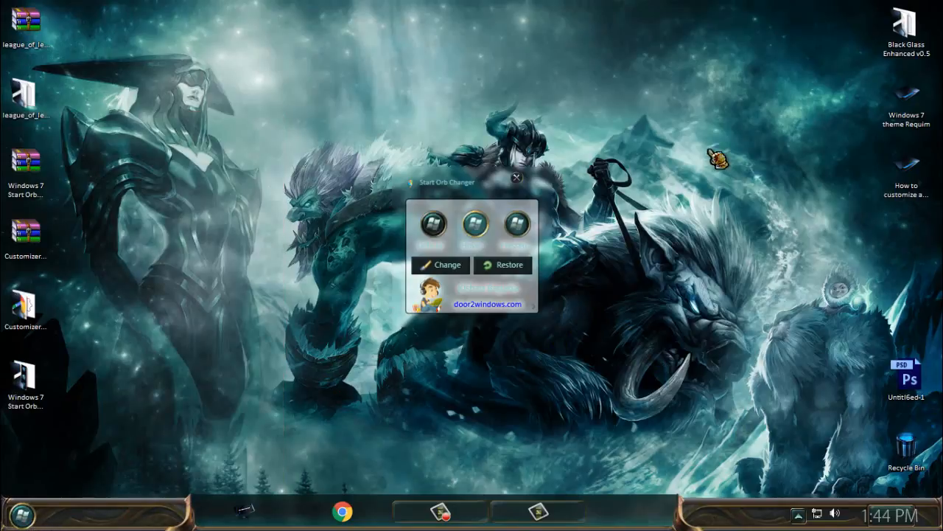
# Launch CustomizerGod and view the Action Center, Logon Branding and Navigation Buttons images
pyautogui.click(513, 184)
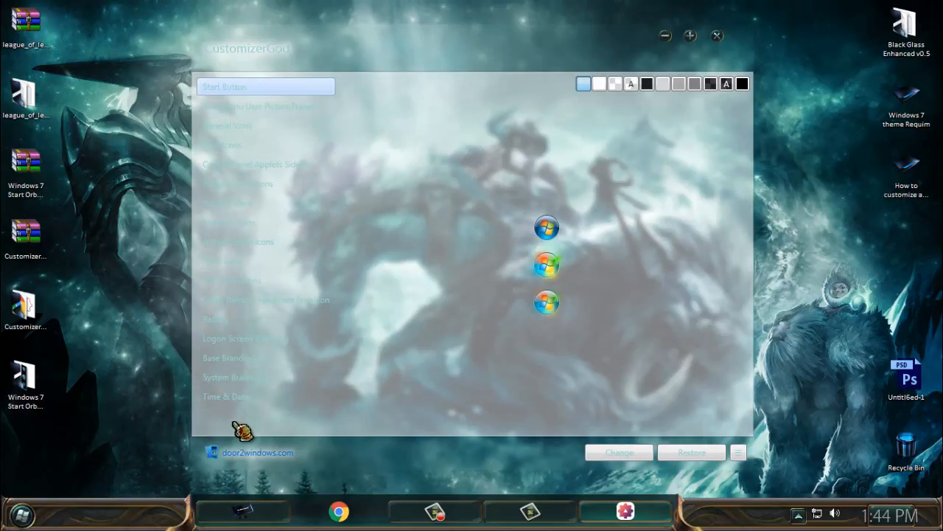
pyautogui.moveTo(250, 111)
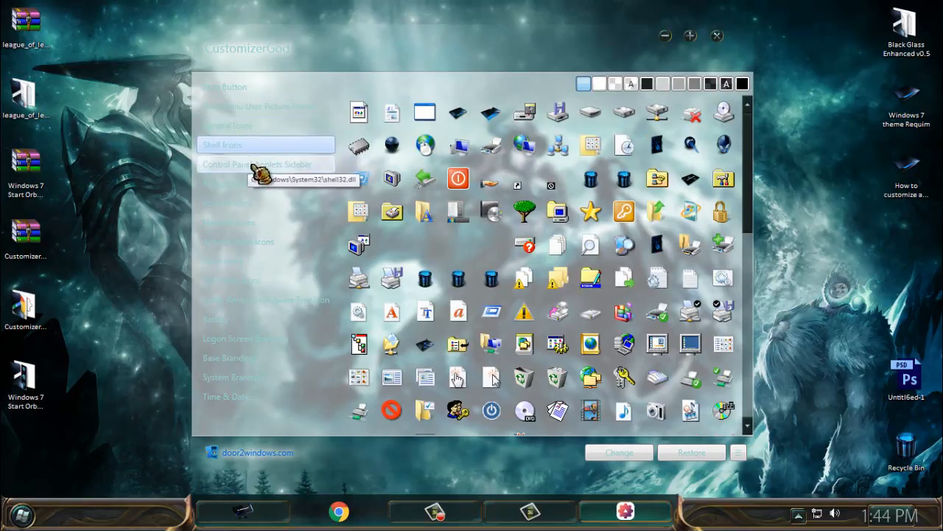
pyautogui.click(238, 241)
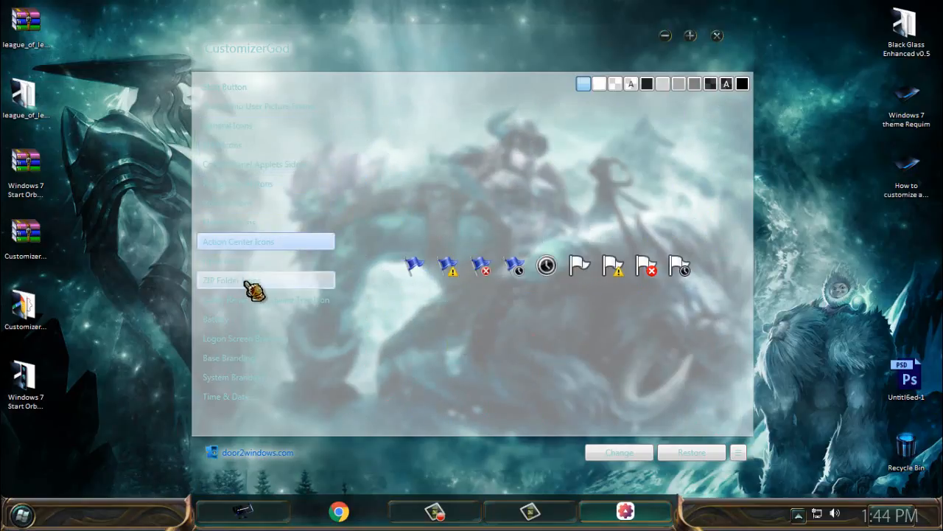
pyautogui.click(245, 337)
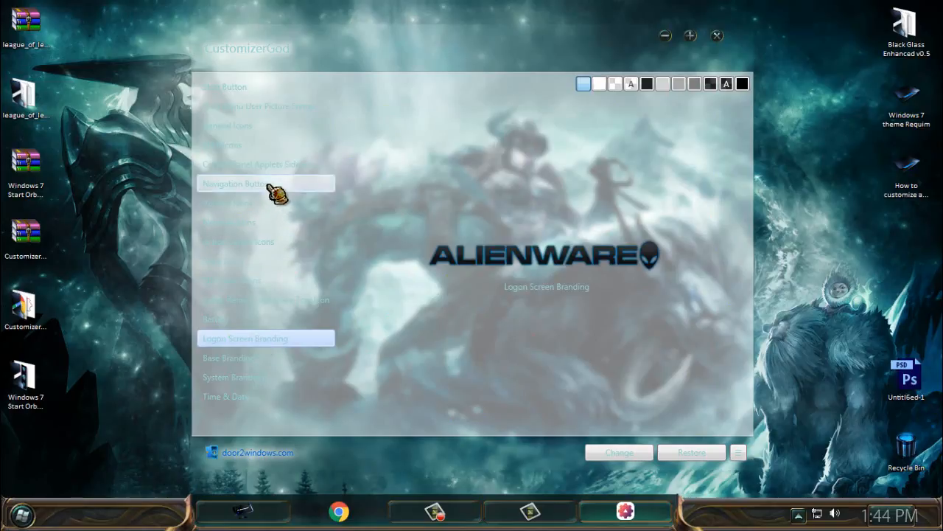
pyautogui.moveTo(272, 198)
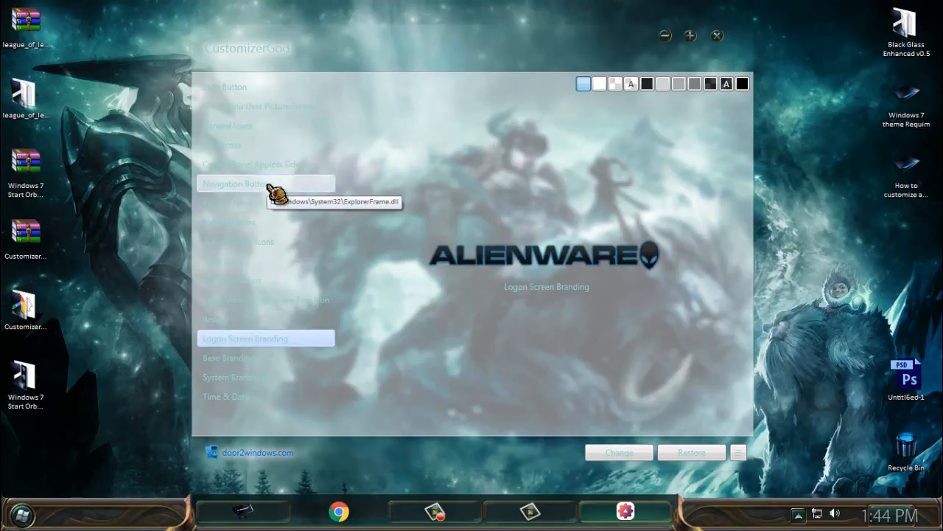
pyautogui.click(237, 183)
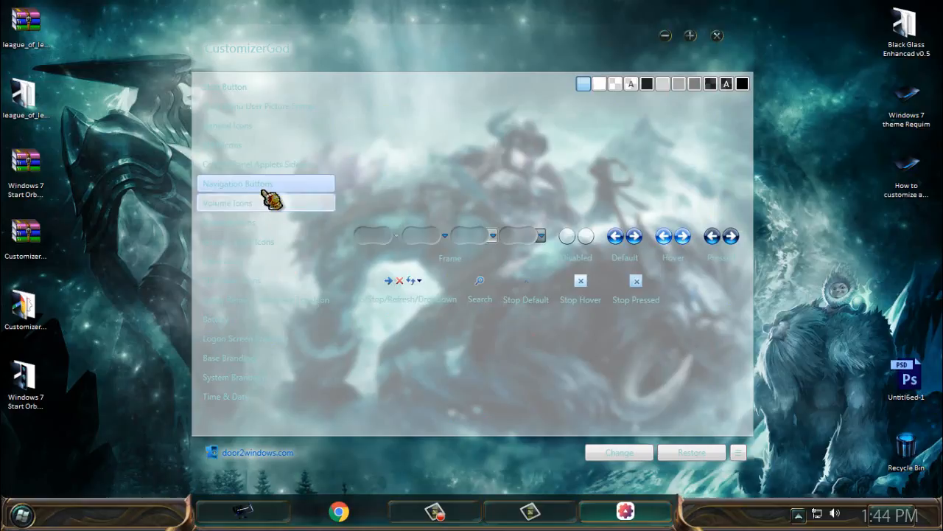
pyautogui.moveTo(254, 195)
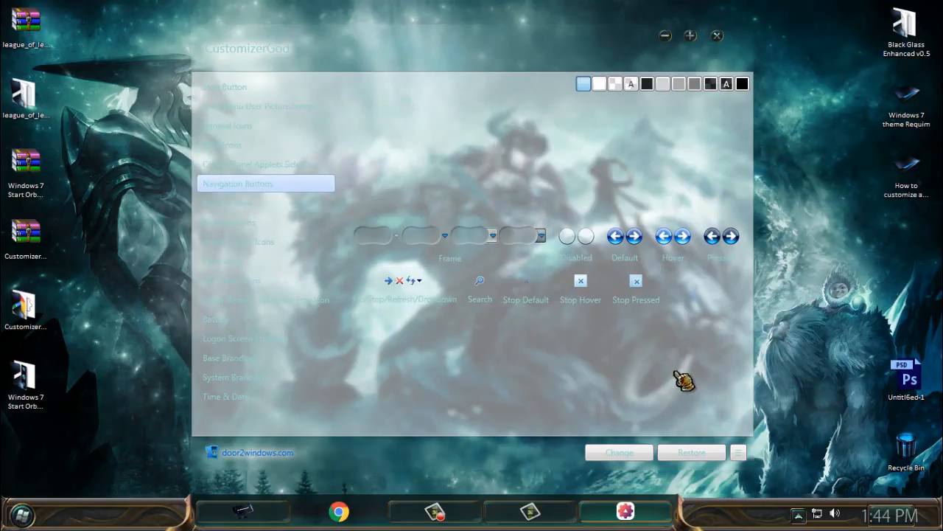
pyautogui.moveTo(634, 375)
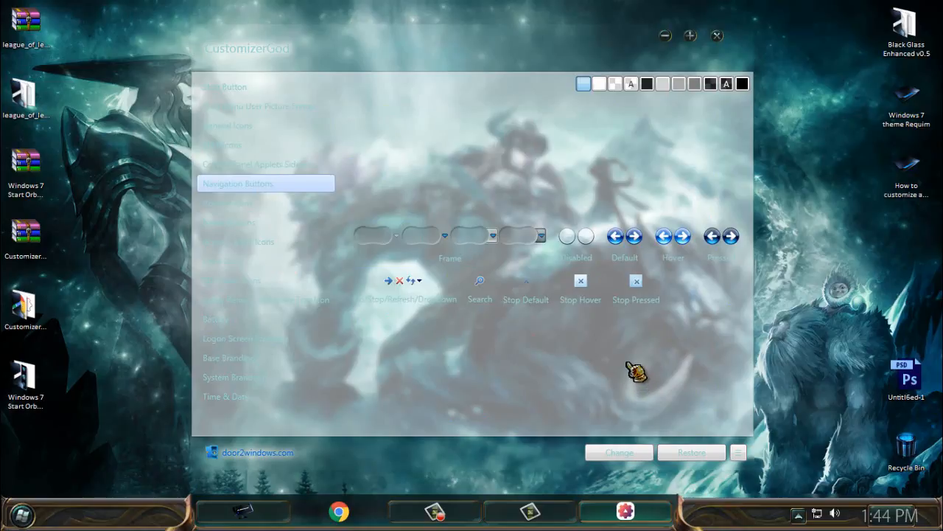
pyautogui.moveTo(600, 251)
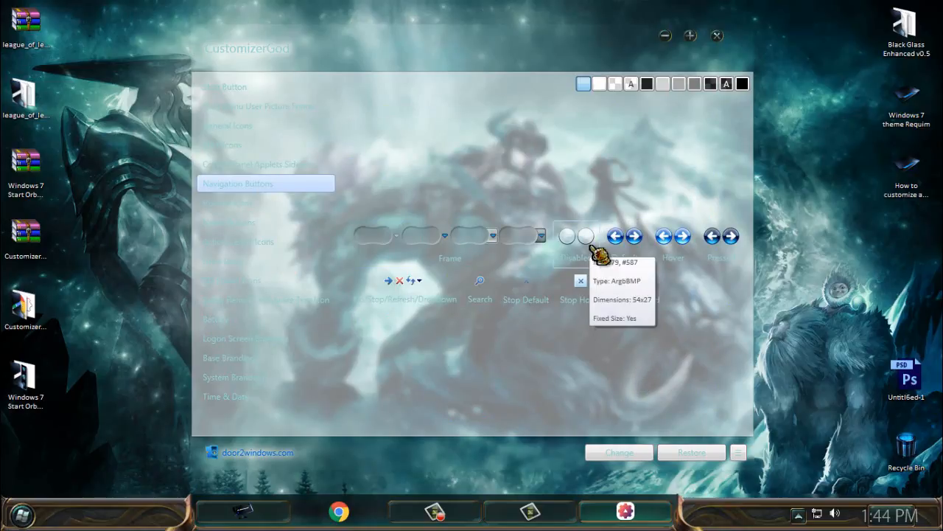
pyautogui.moveTo(562, 400)
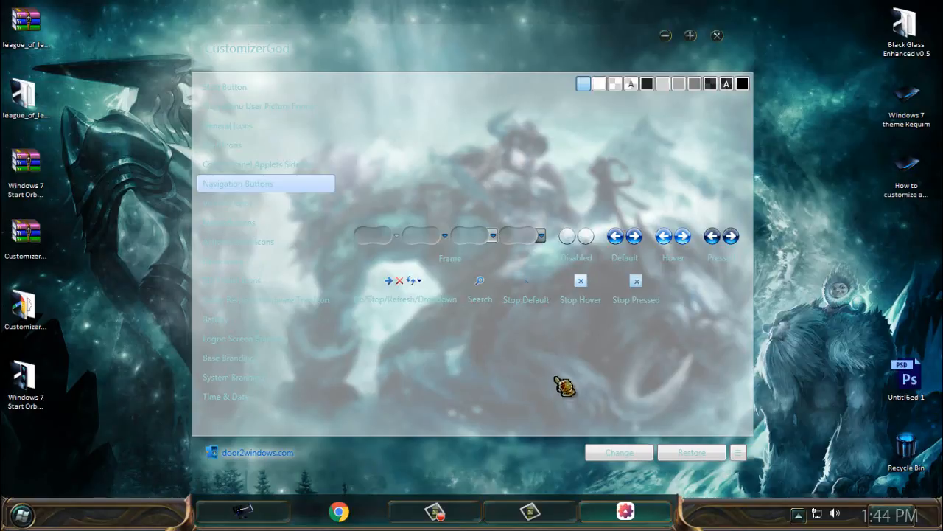
pyautogui.moveTo(597, 276)
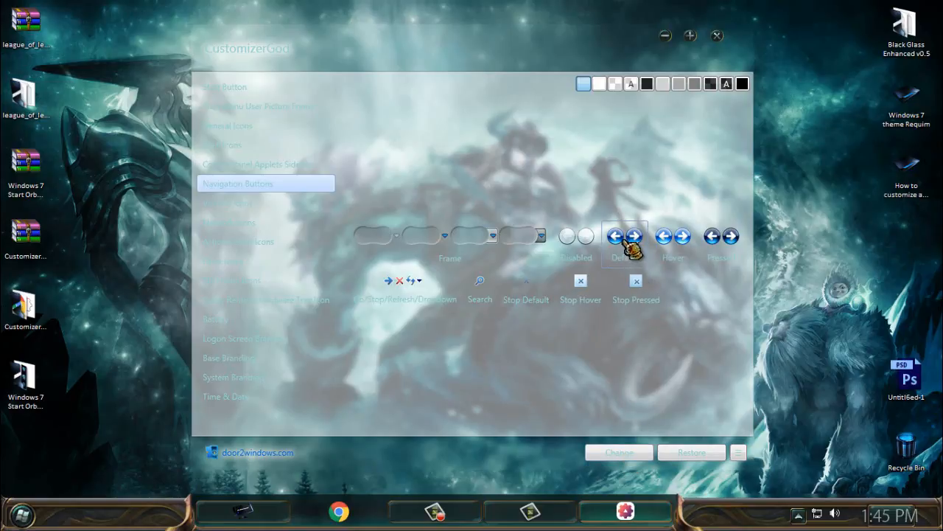
pyautogui.moveTo(642, 254)
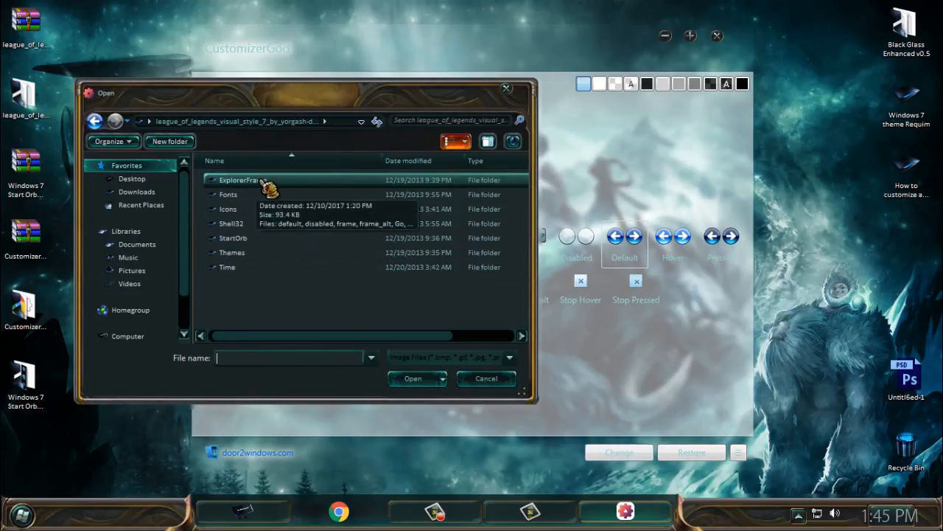
# Load the disabled-state navigation button image from ExplorerFrame, then check the C: drive
pyautogui.doubleClick(238, 180)
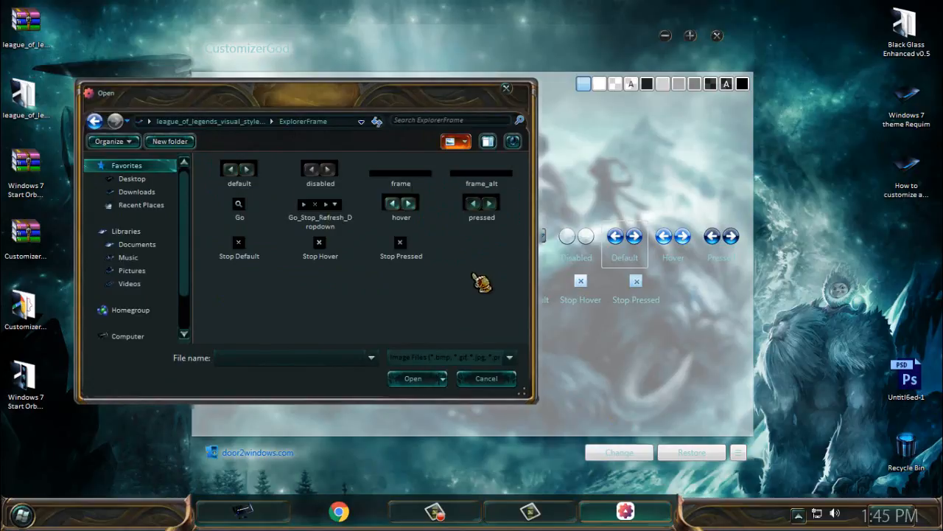
pyautogui.moveTo(634, 262)
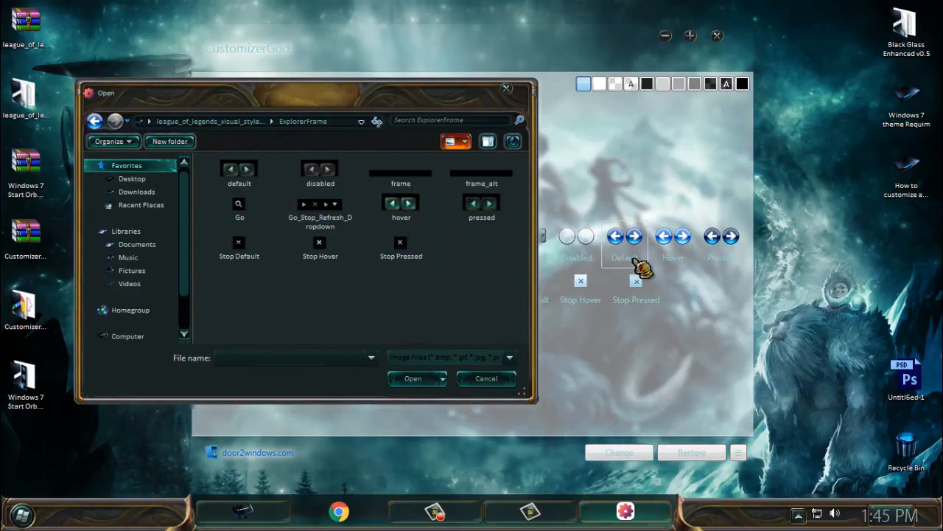
pyautogui.click(319, 171)
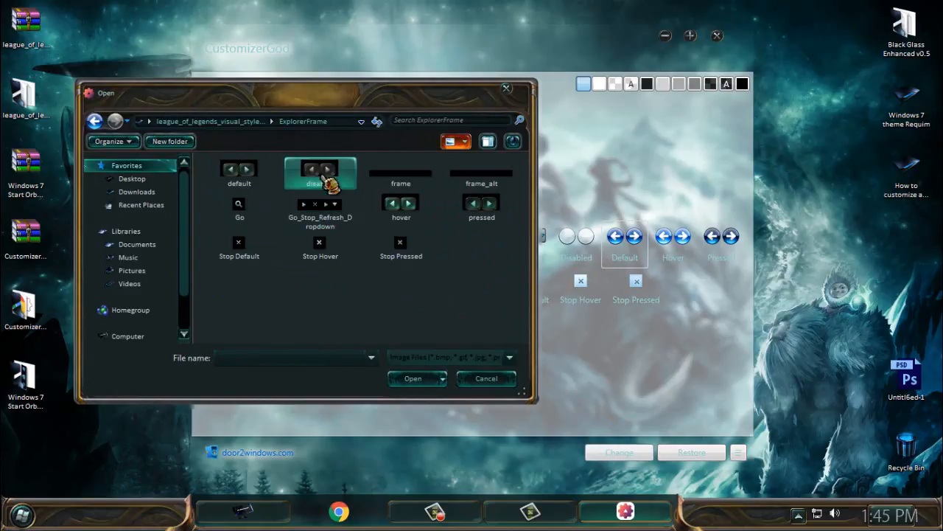
pyautogui.click(239, 172)
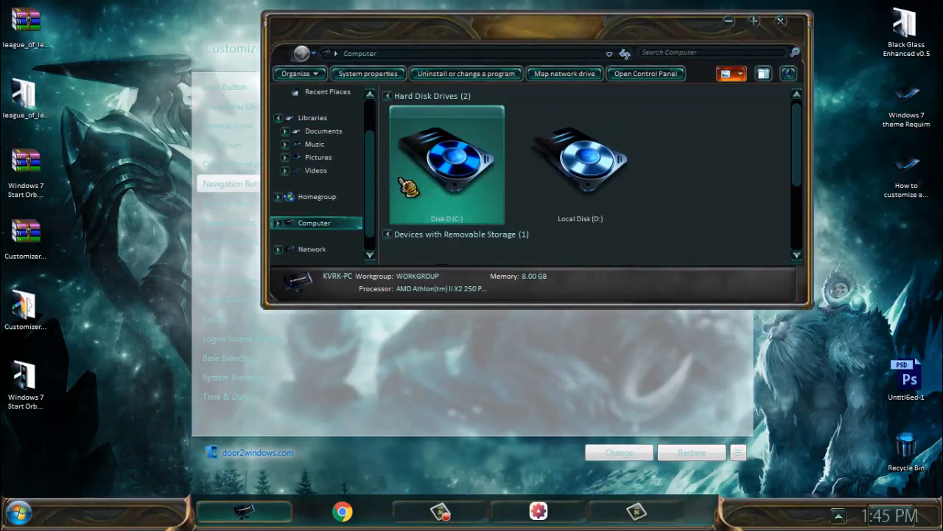
pyautogui.click(446, 162)
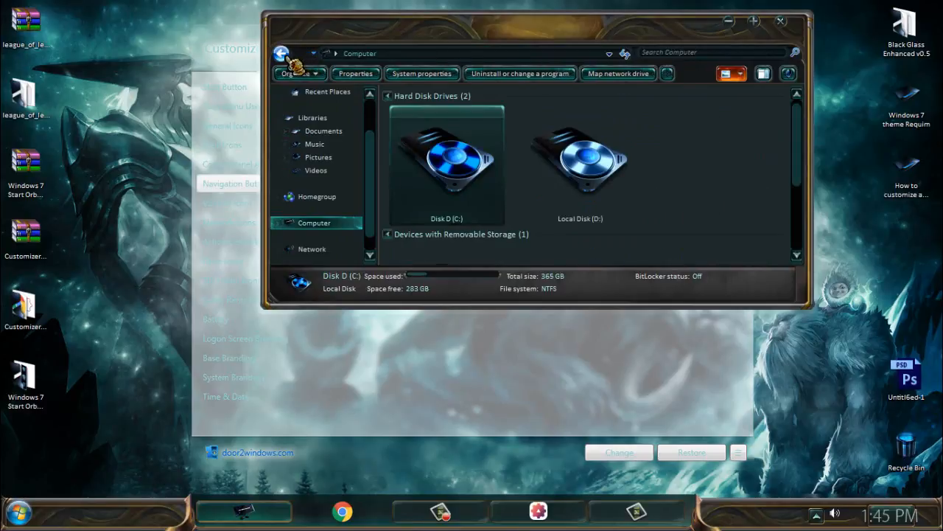
pyautogui.doubleClick(446, 158)
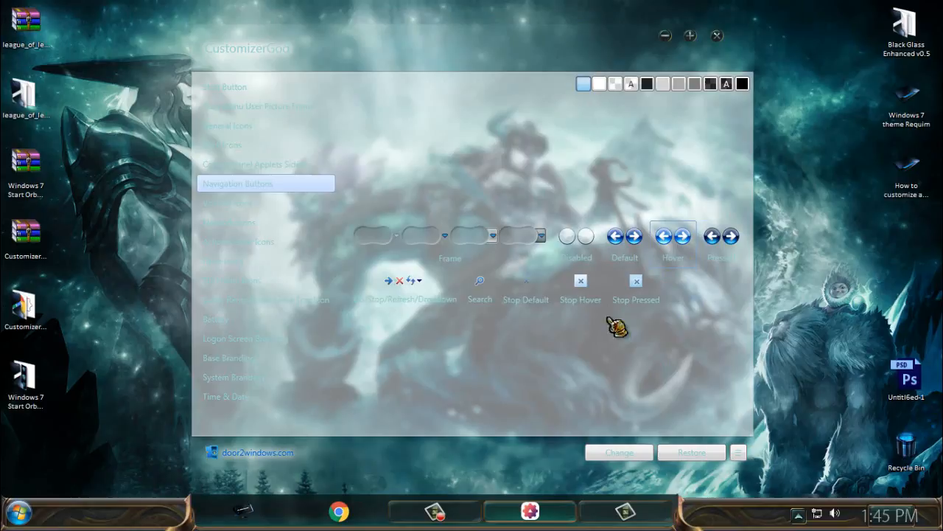
pyautogui.moveTo(697, 258)
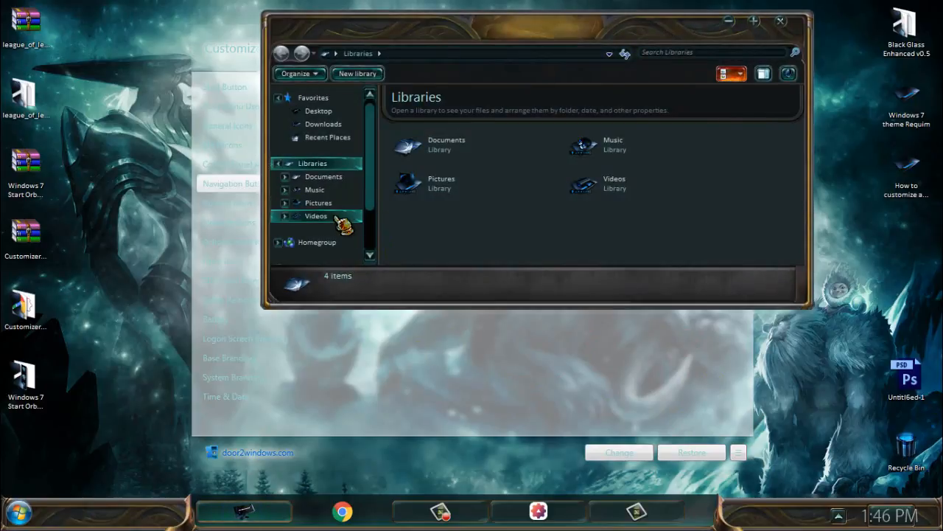
# Switch back to CustomizerGod's Navigation Buttons page
pyautogui.click(440, 183)
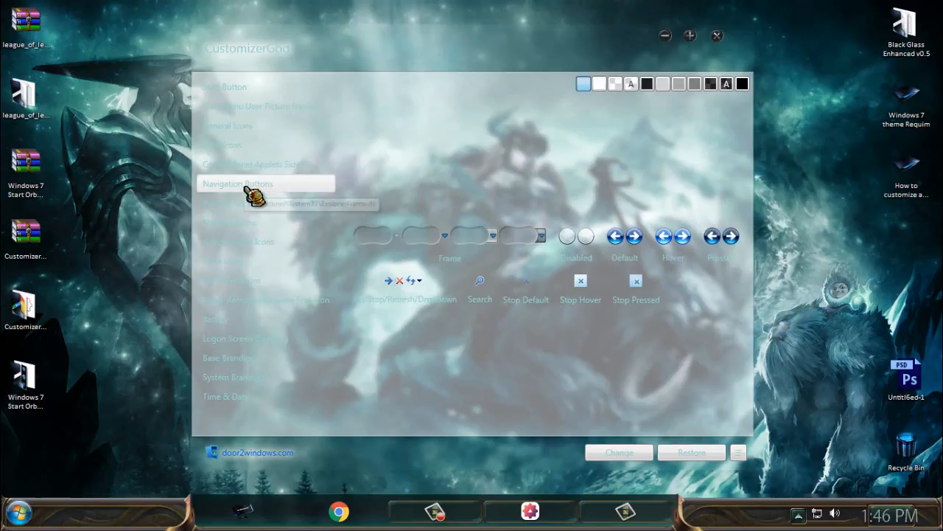
pyautogui.moveTo(496, 358)
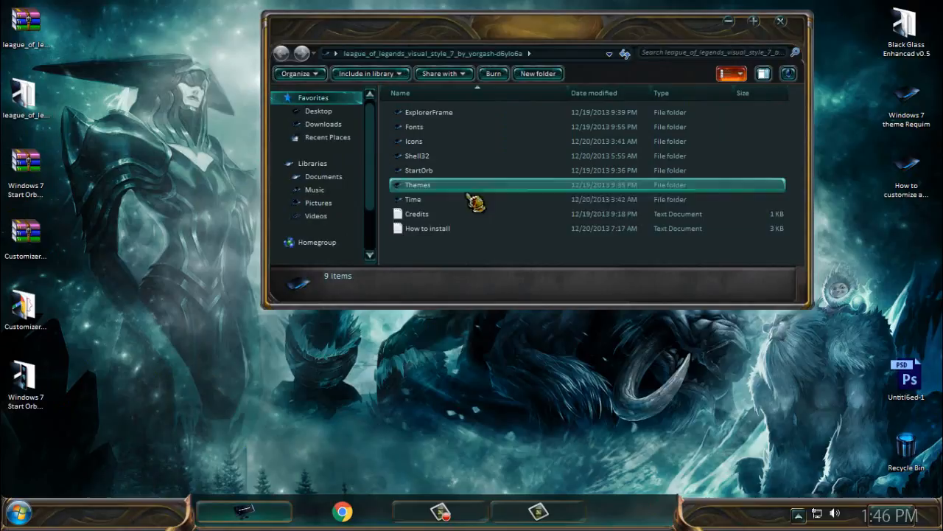
# Open the How to install notes and highlight 'Windows Navigation Icons Customizer' in Notepad
pyautogui.doubleClick(428, 228)
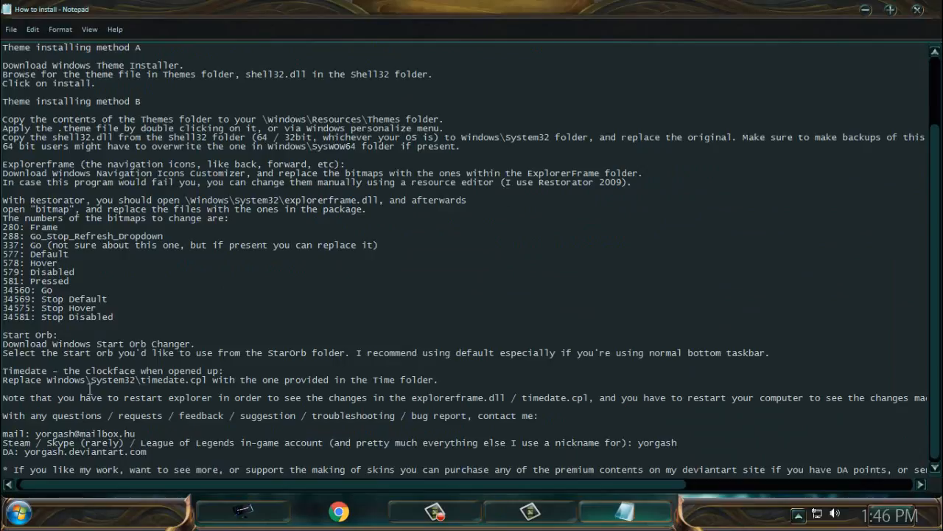
pyautogui.moveTo(116, 454)
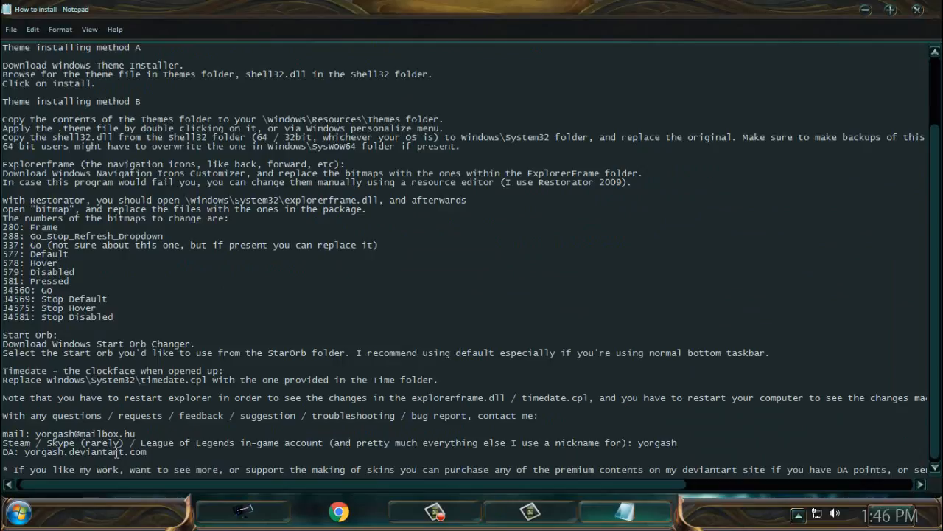
pyautogui.doubleClick(30, 164)
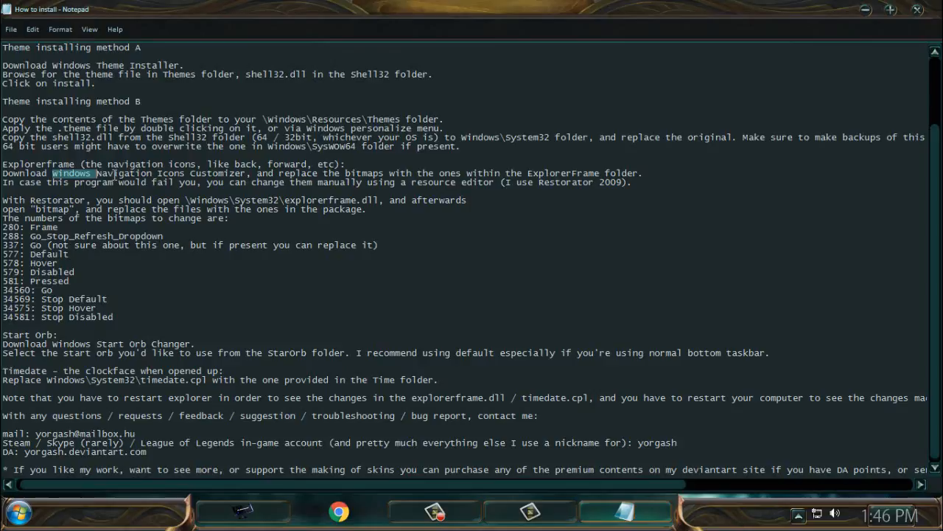
pyautogui.moveTo(51, 173); pyautogui.dragTo(249, 173)
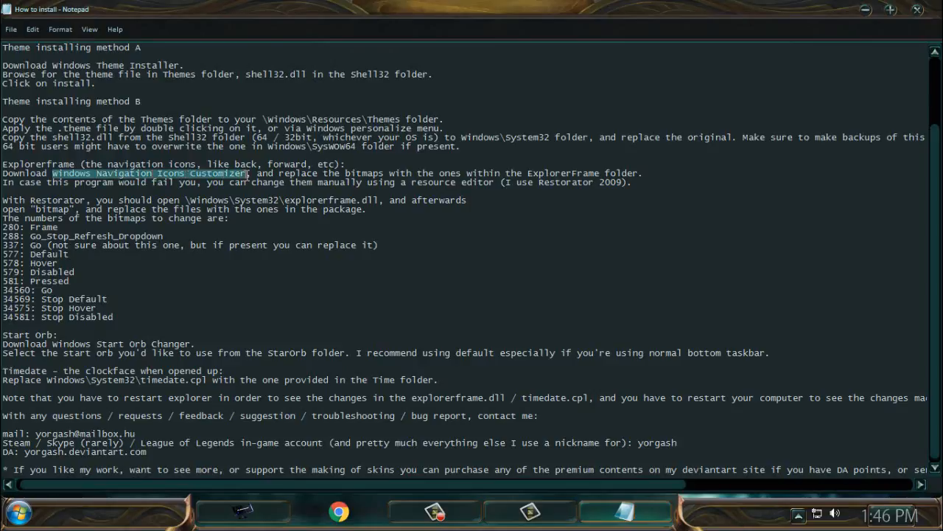
pyautogui.moveTo(361, 225)
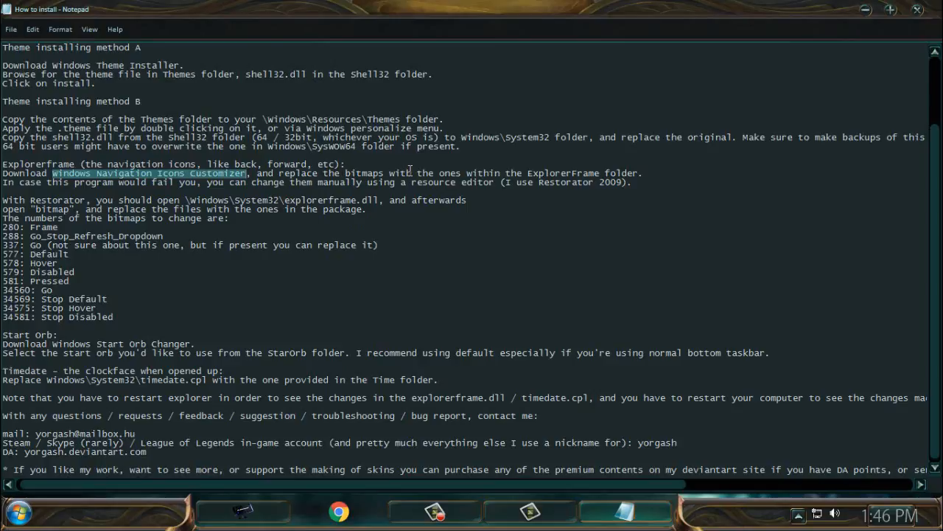
pyautogui.moveTo(660, 172)
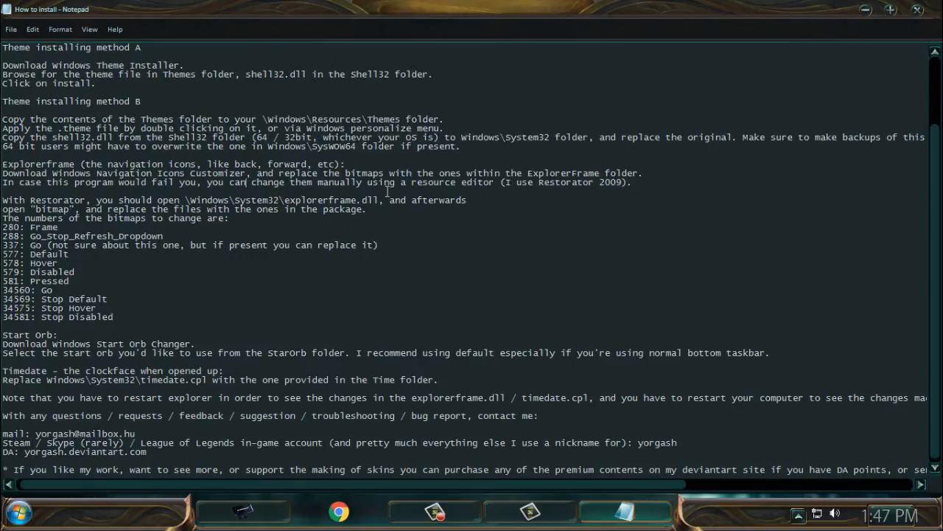
pyautogui.moveTo(403, 182)
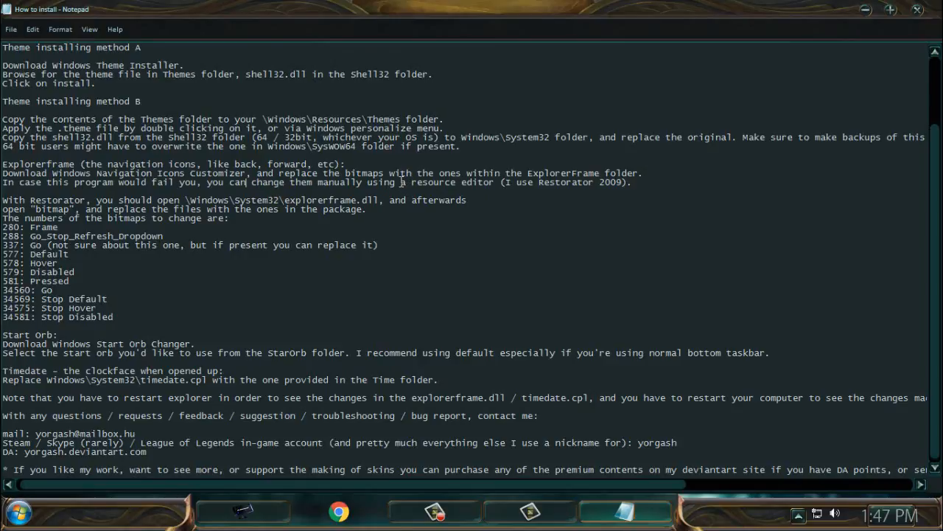
pyautogui.doubleClick(434, 182)
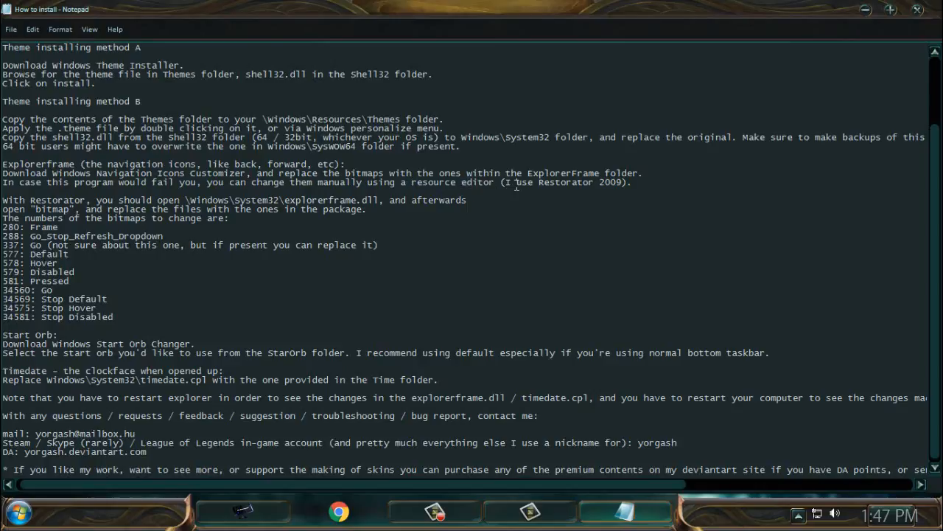
pyautogui.moveTo(543, 182)
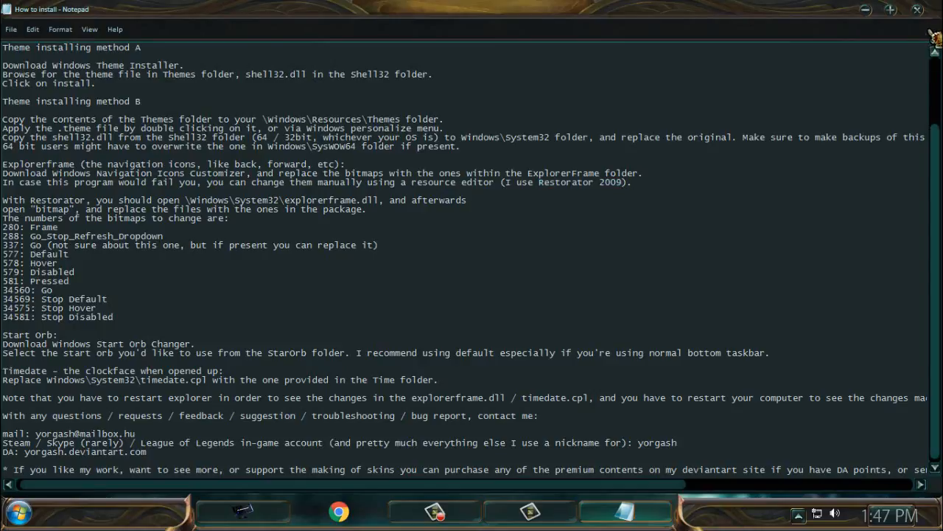
pyautogui.moveTo(916, 10)
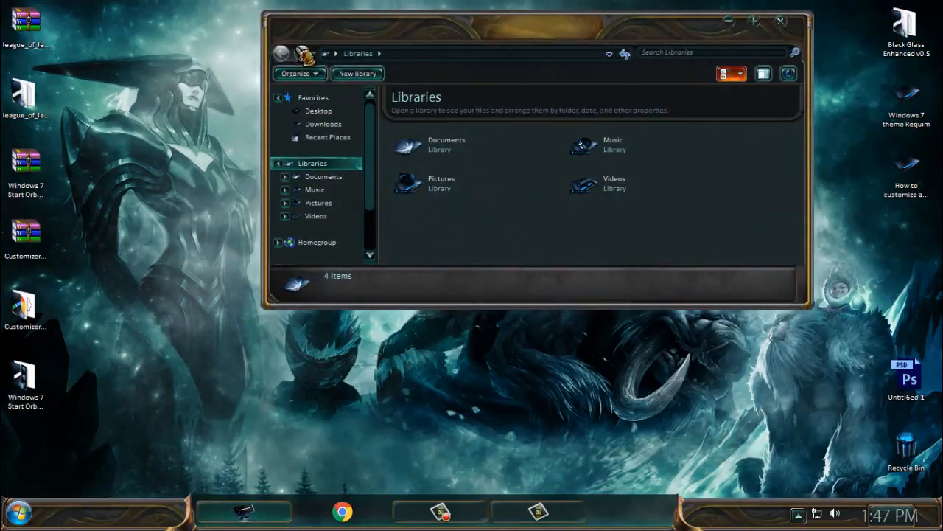
# Browse the Computer view and C: drive in the themed Explorer, then refresh the desktop
pyautogui.scroll(-3)
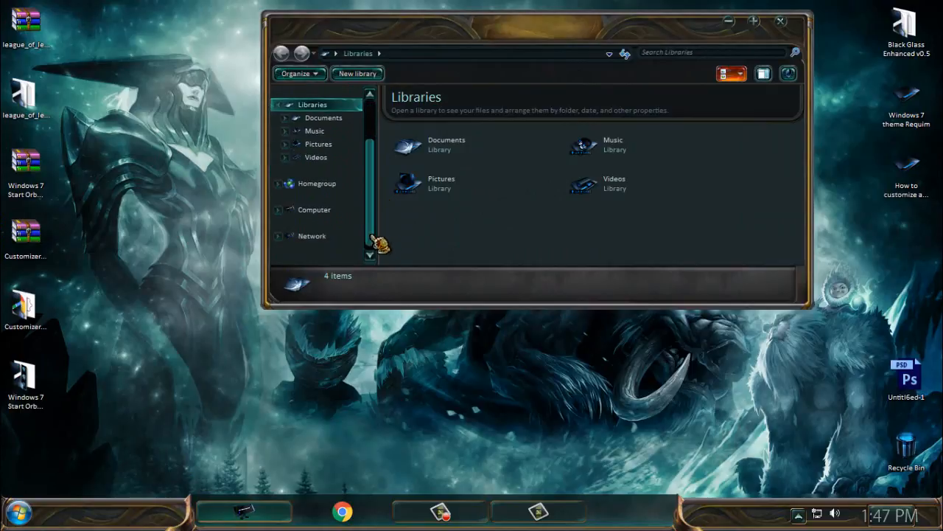
pyautogui.click(313, 209)
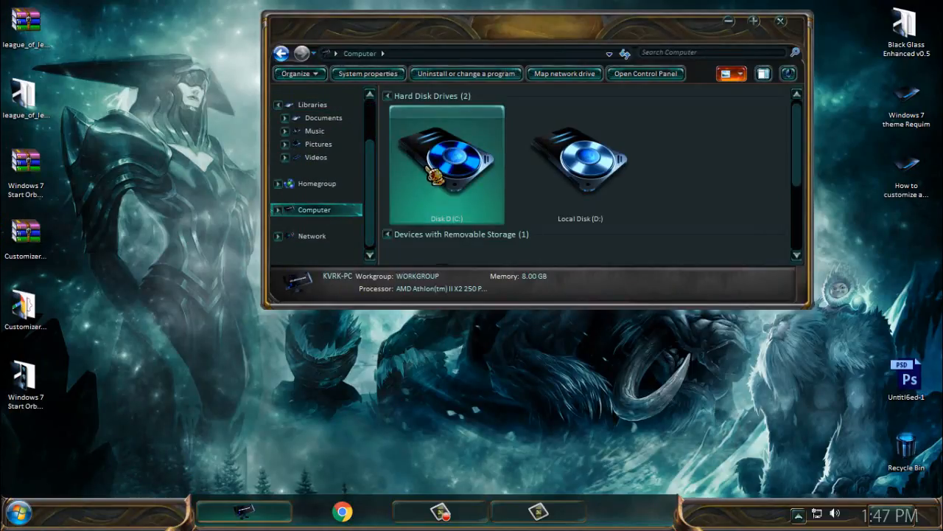
pyautogui.doubleClick(445, 162)
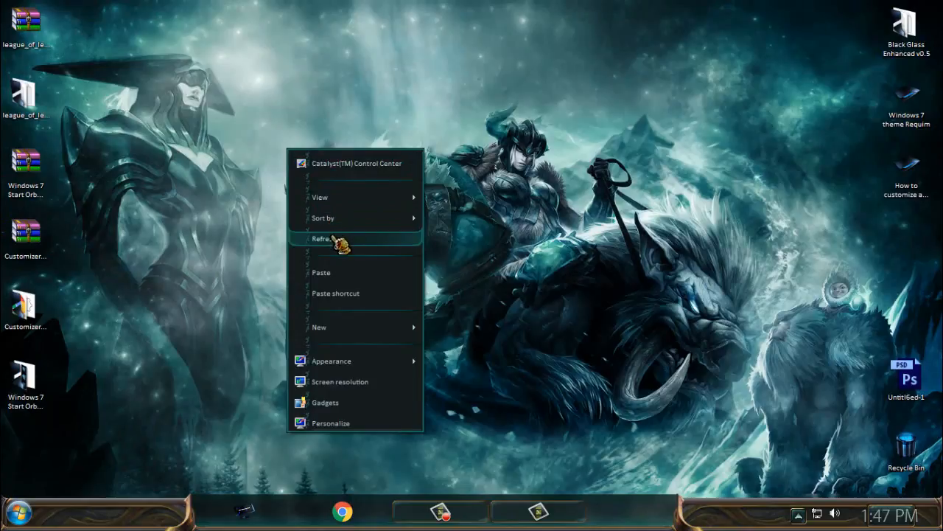
pyautogui.click(333, 238)
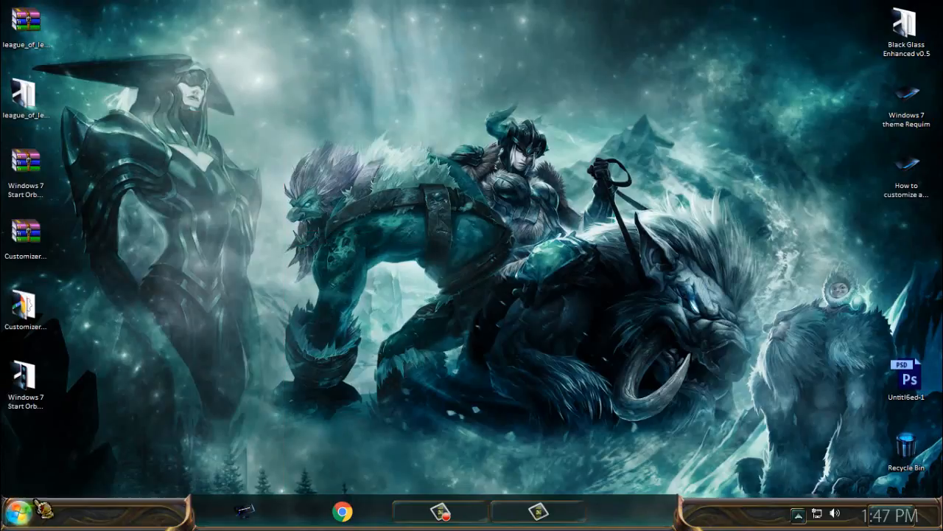
pyautogui.moveTo(24, 380)
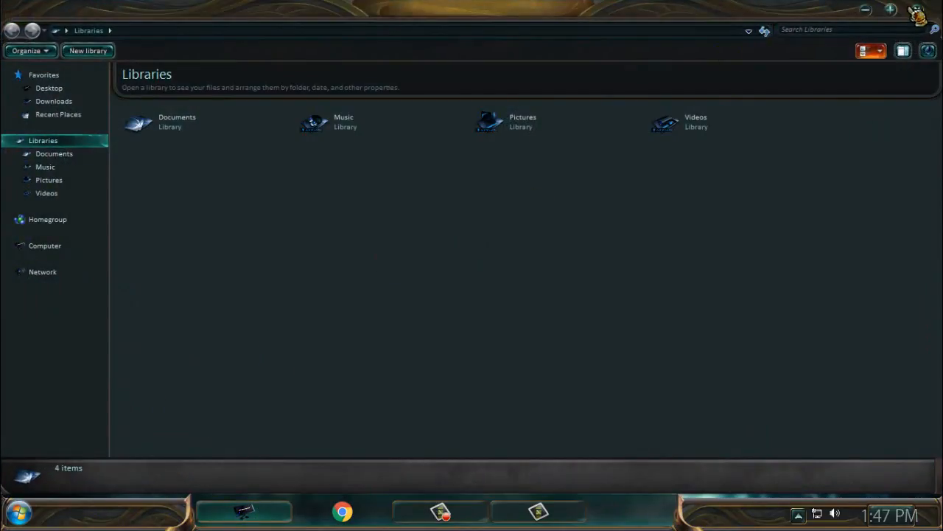
# Replace the Start orb with the theme's Default image via Start Orb Changer
pyautogui.click(21, 517)
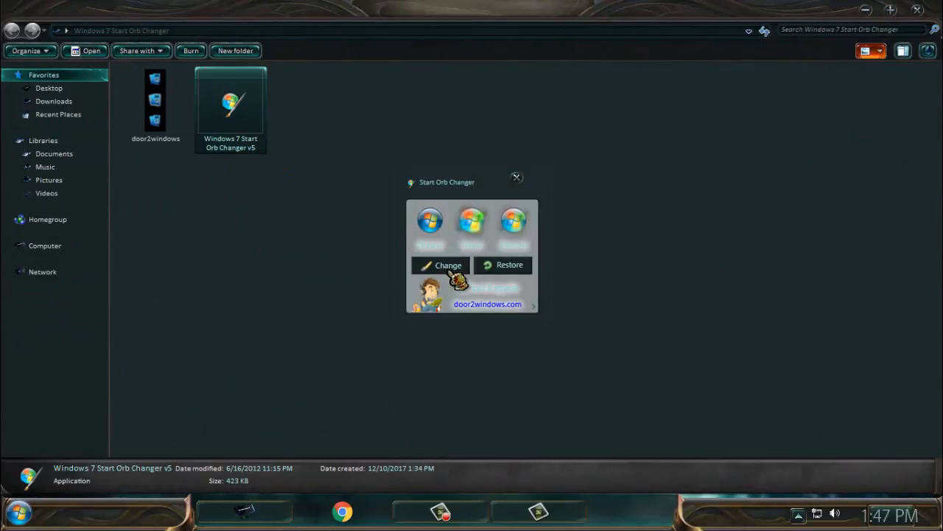
pyautogui.click(441, 266)
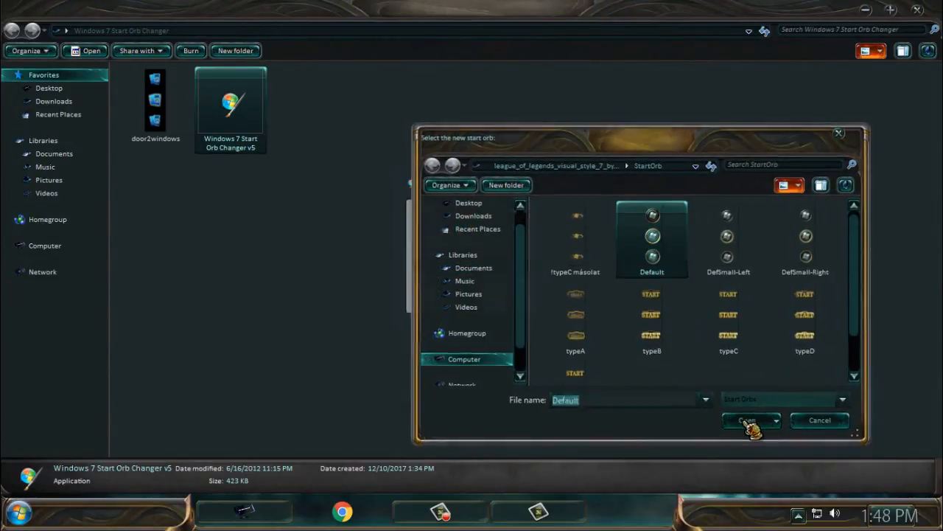
pyautogui.click(745, 420)
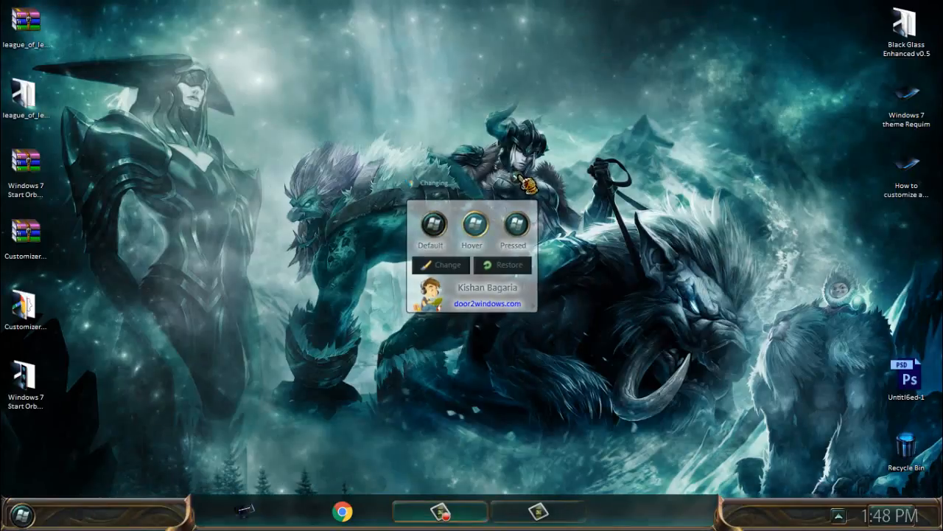
pyautogui.click(30, 526)
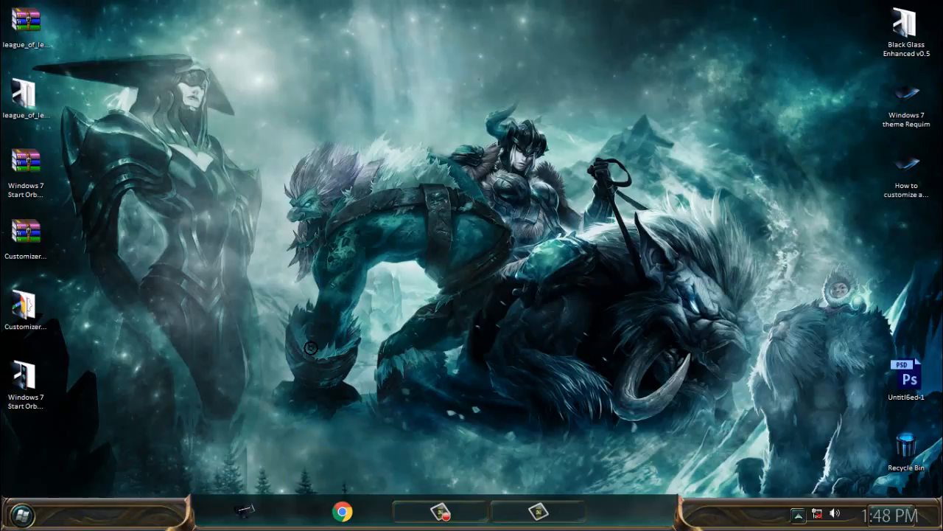
# Open the dark-themed Start menu and expand the All Programs list
pyautogui.rightClick(308, 345)
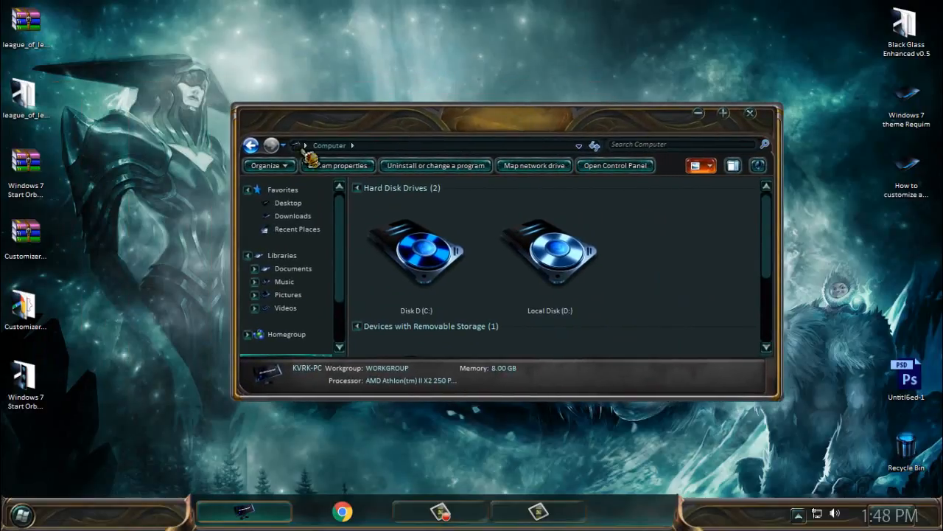
pyautogui.moveTo(617, 168)
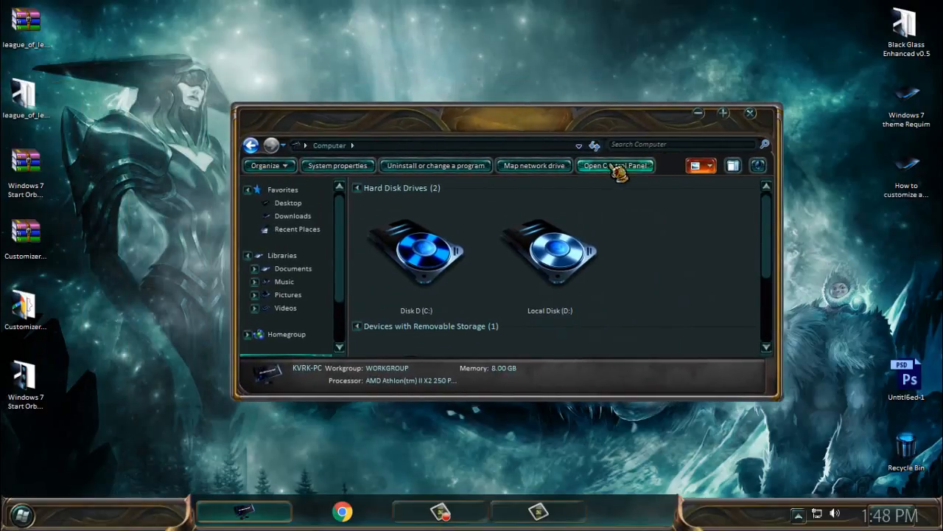
pyautogui.click(28, 507)
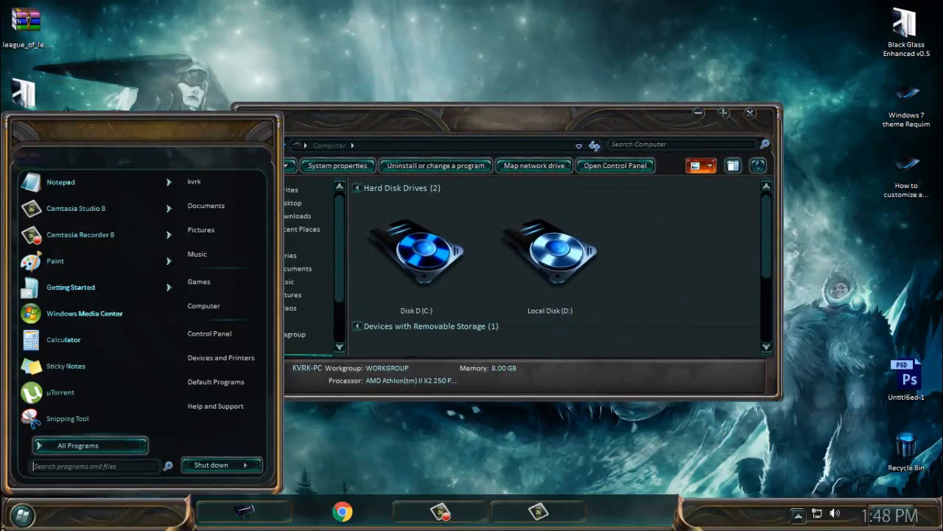
pyautogui.moveTo(92, 458)
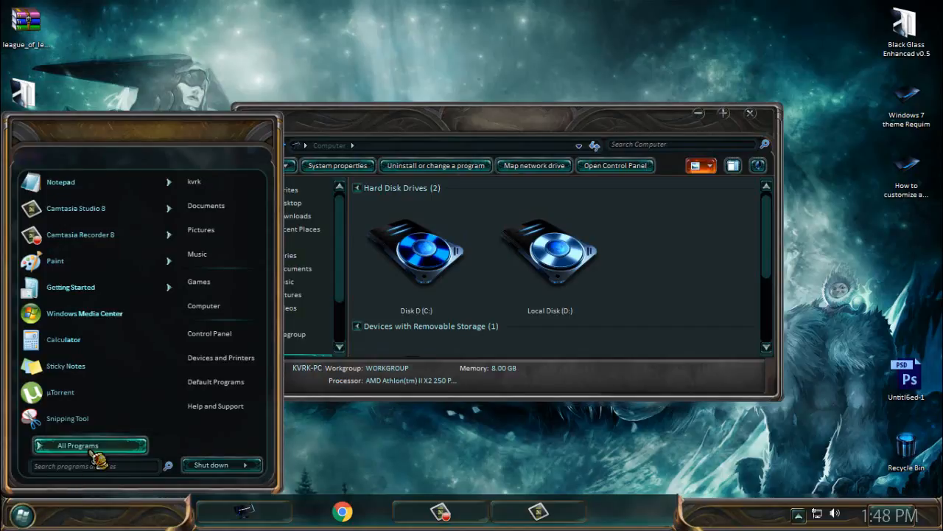
pyautogui.click(78, 445)
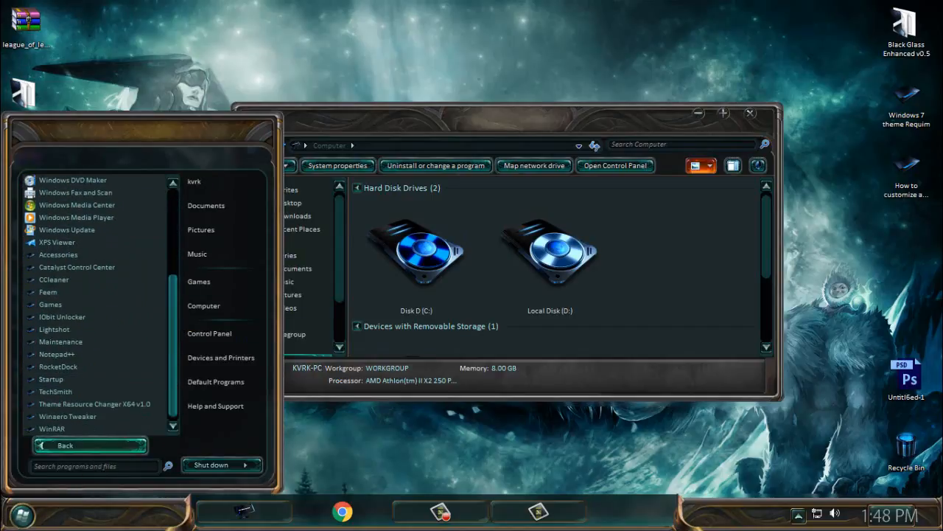